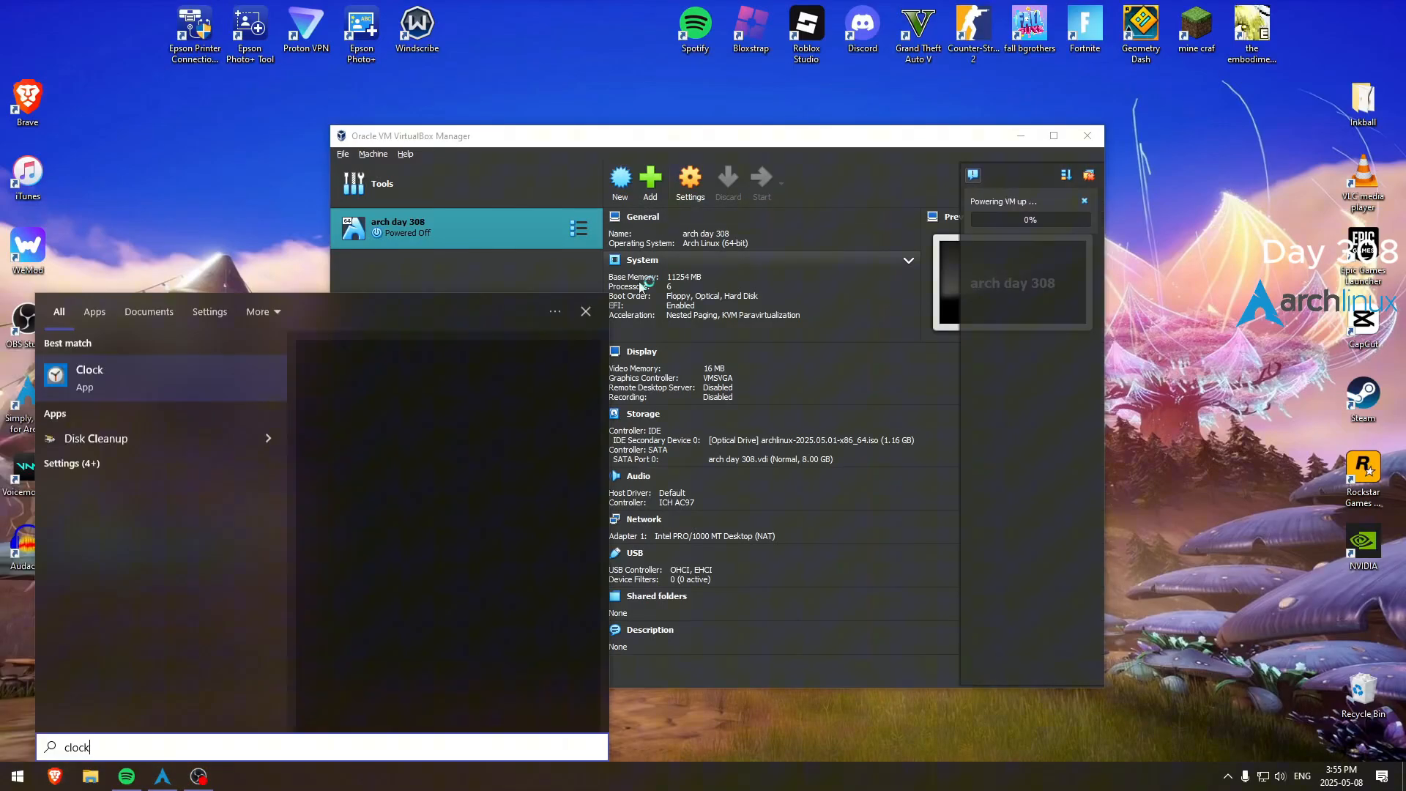
Step: Open the Windows Clock app and reset the stopwatch to zero
click(89, 377)
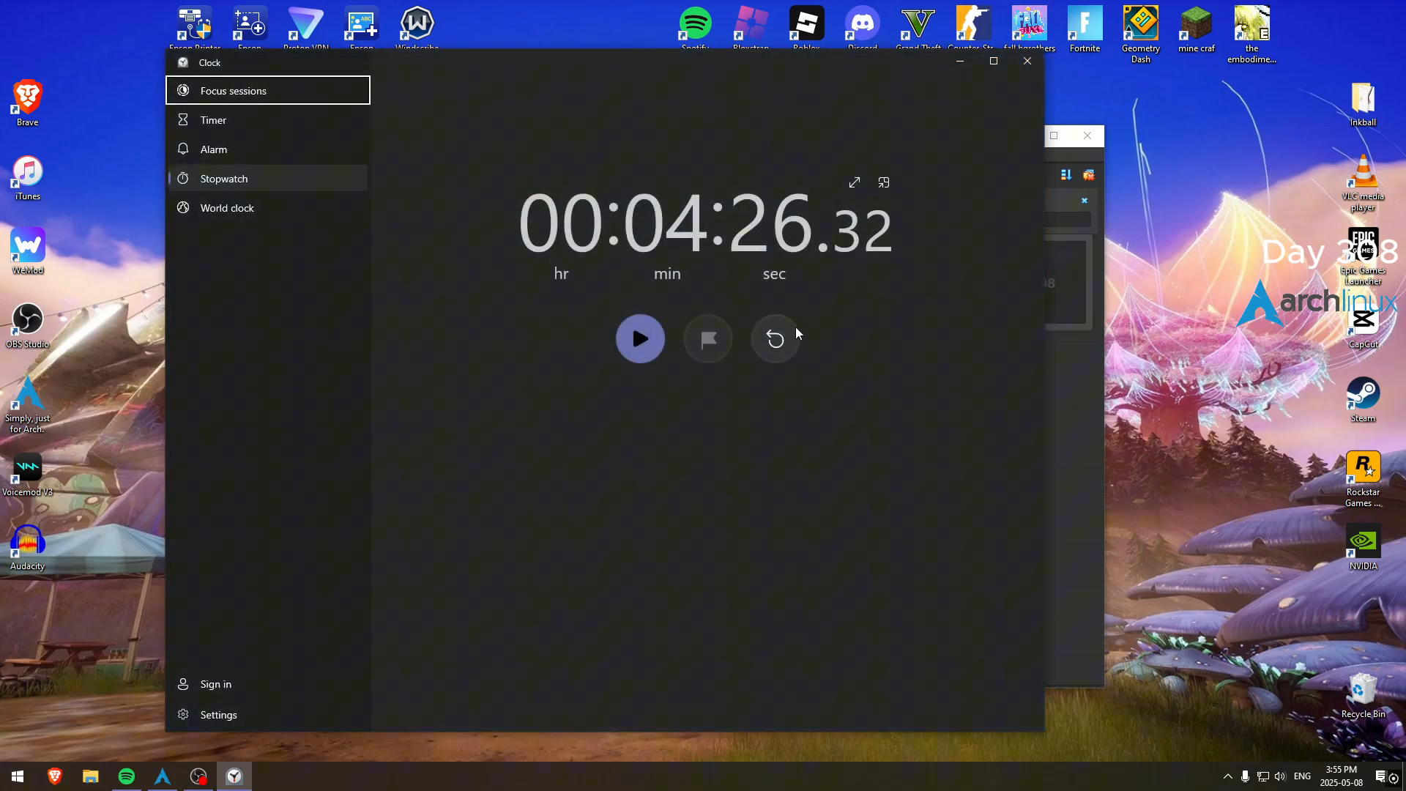
click(775, 339)
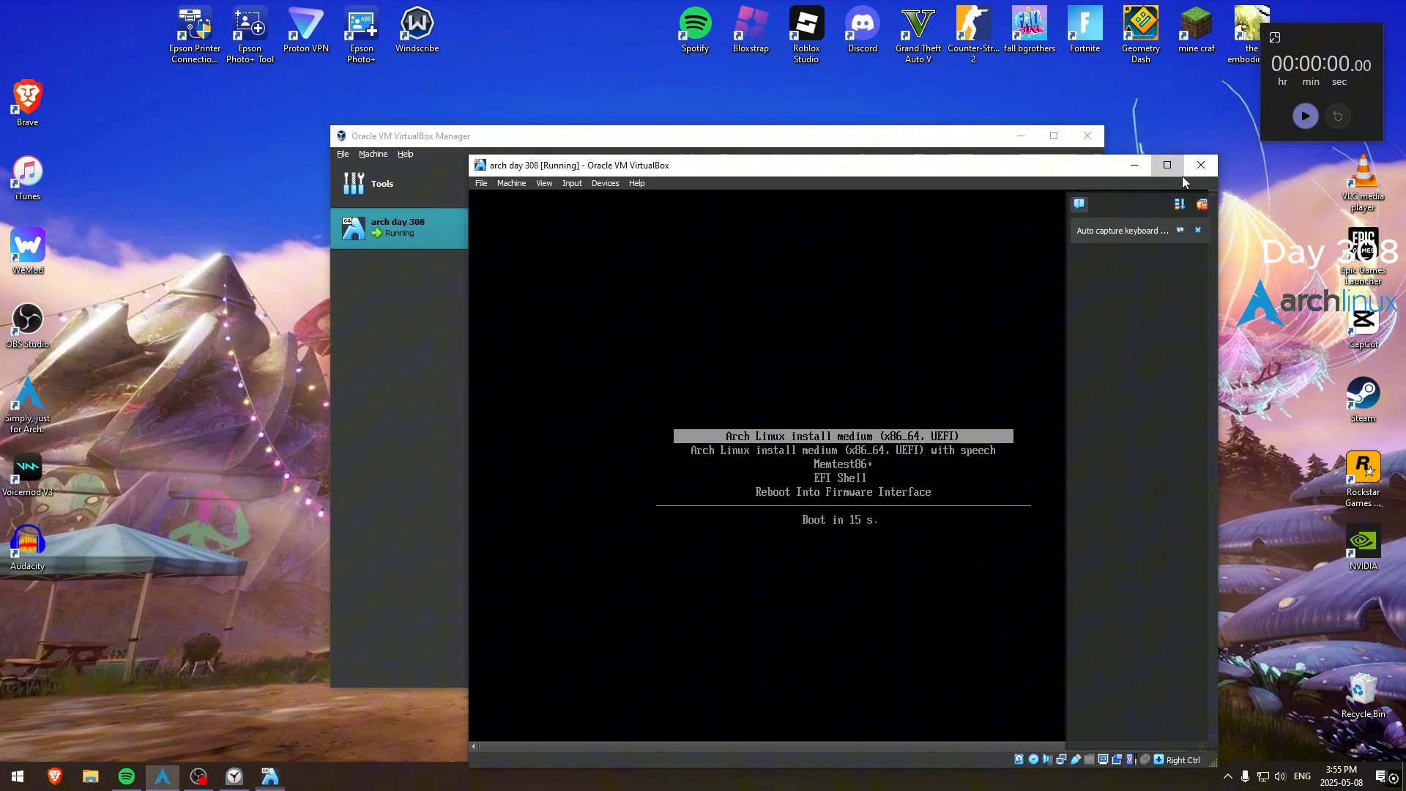
Step: Start the stopwatch and let the Arch live medium boot to the root prompt
click(1167, 165)
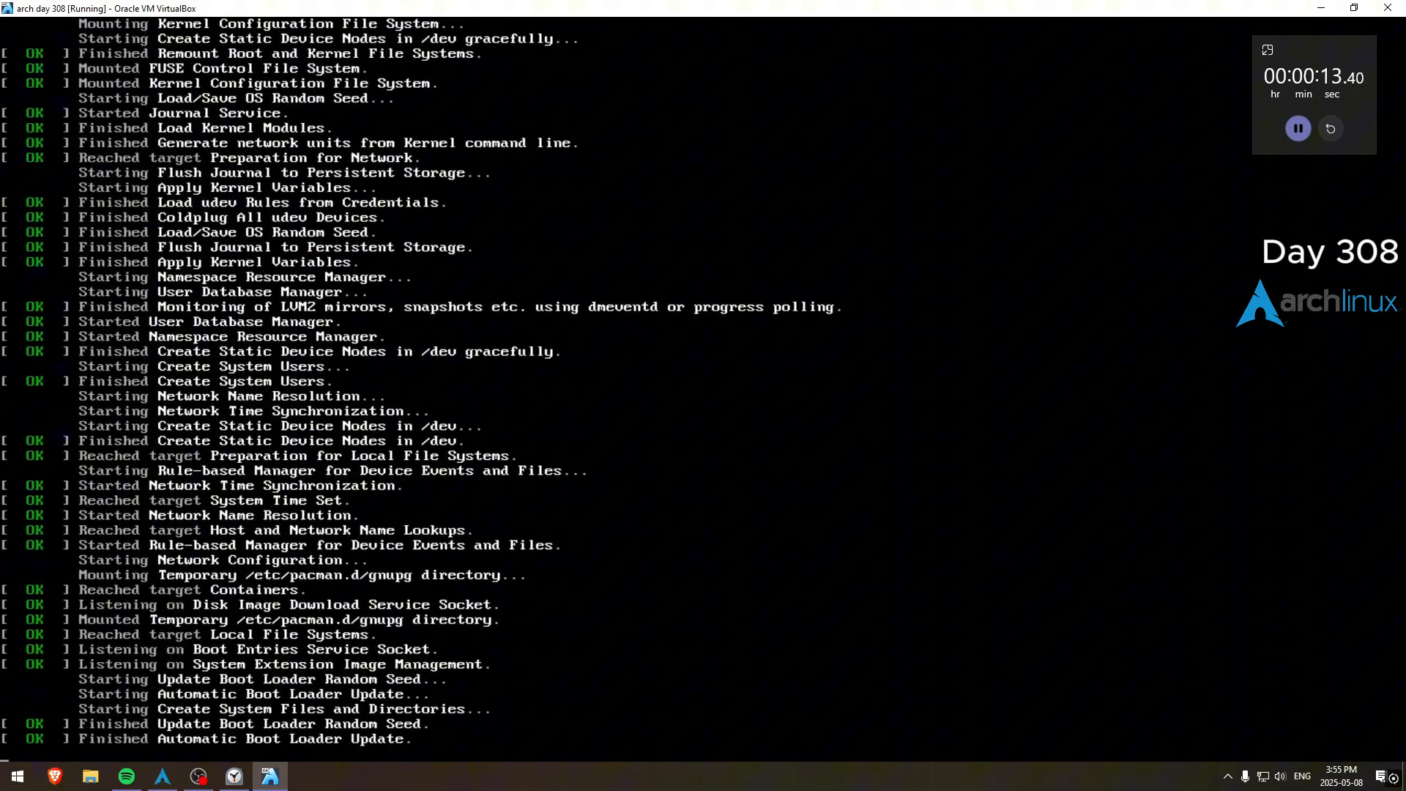
scroll(down, 3)
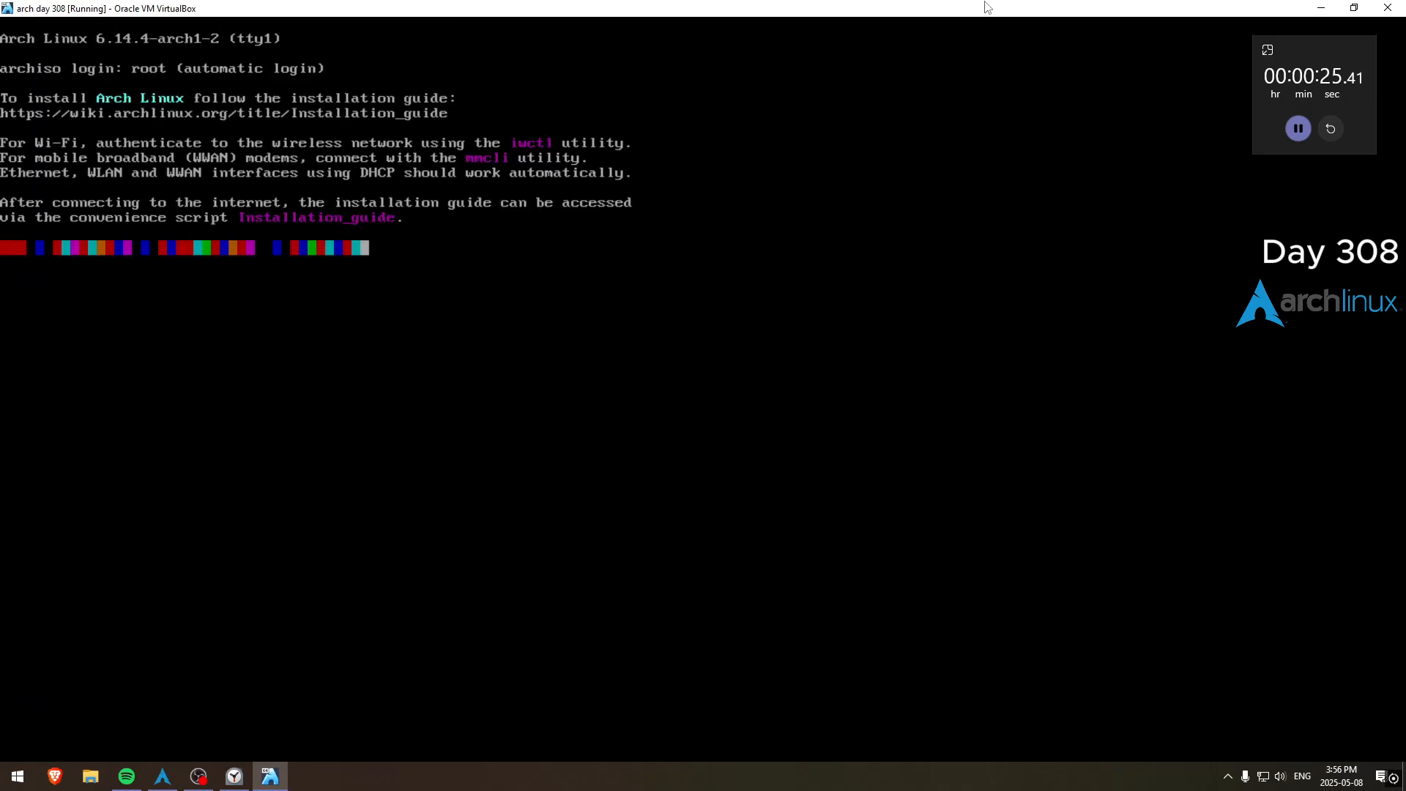
Step: Partition /dev/sda with cfdisk into 800M, 2G and 5.2G partitions and write the table
text(cfdisk /dev/s)
text(800m)
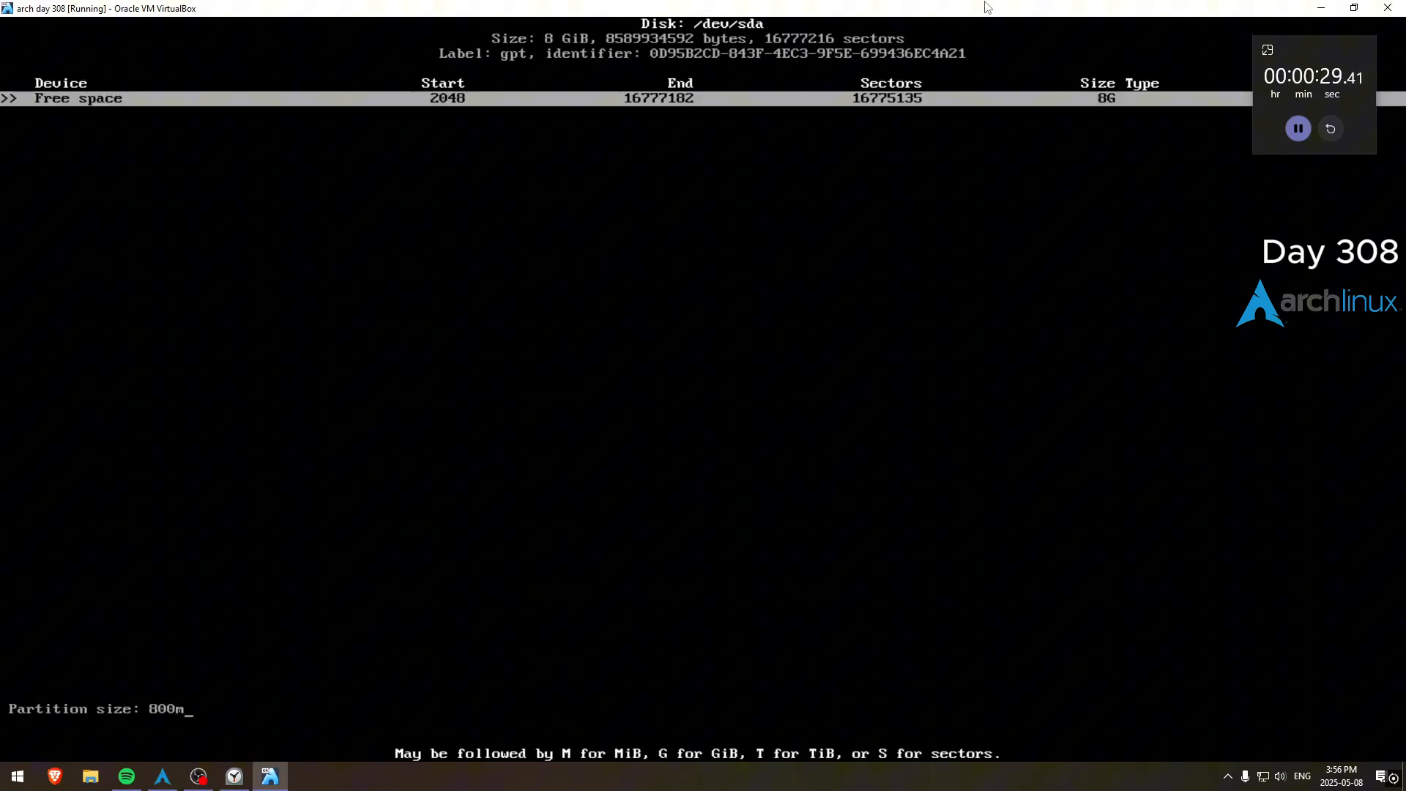
key(Return)
text(mkf)
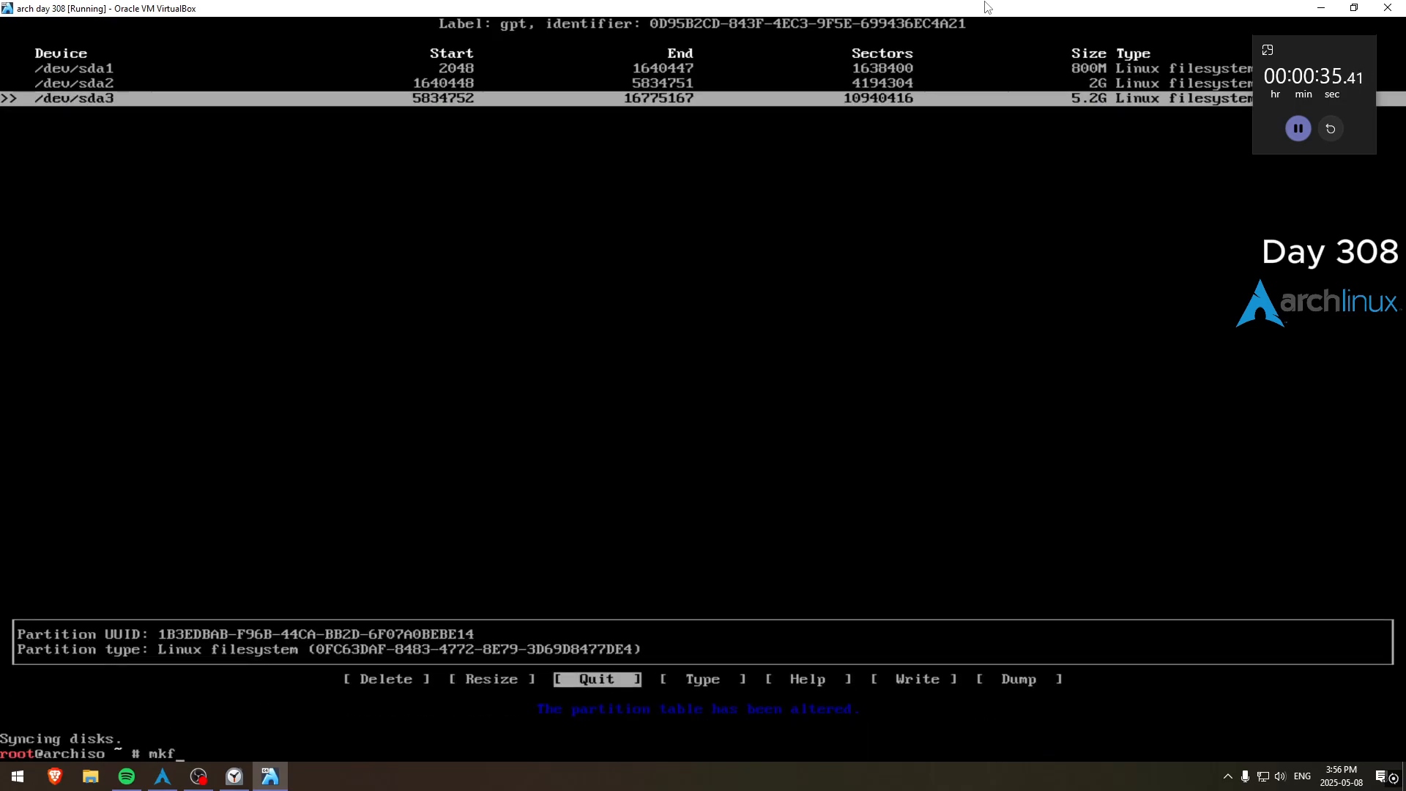
Step: Format sda3 as ext4 mounted on /mnt and sda1 as FAT32 on /mnt/boot
text(s.ext4 /dev/sda3)
text(mkfs.fat)
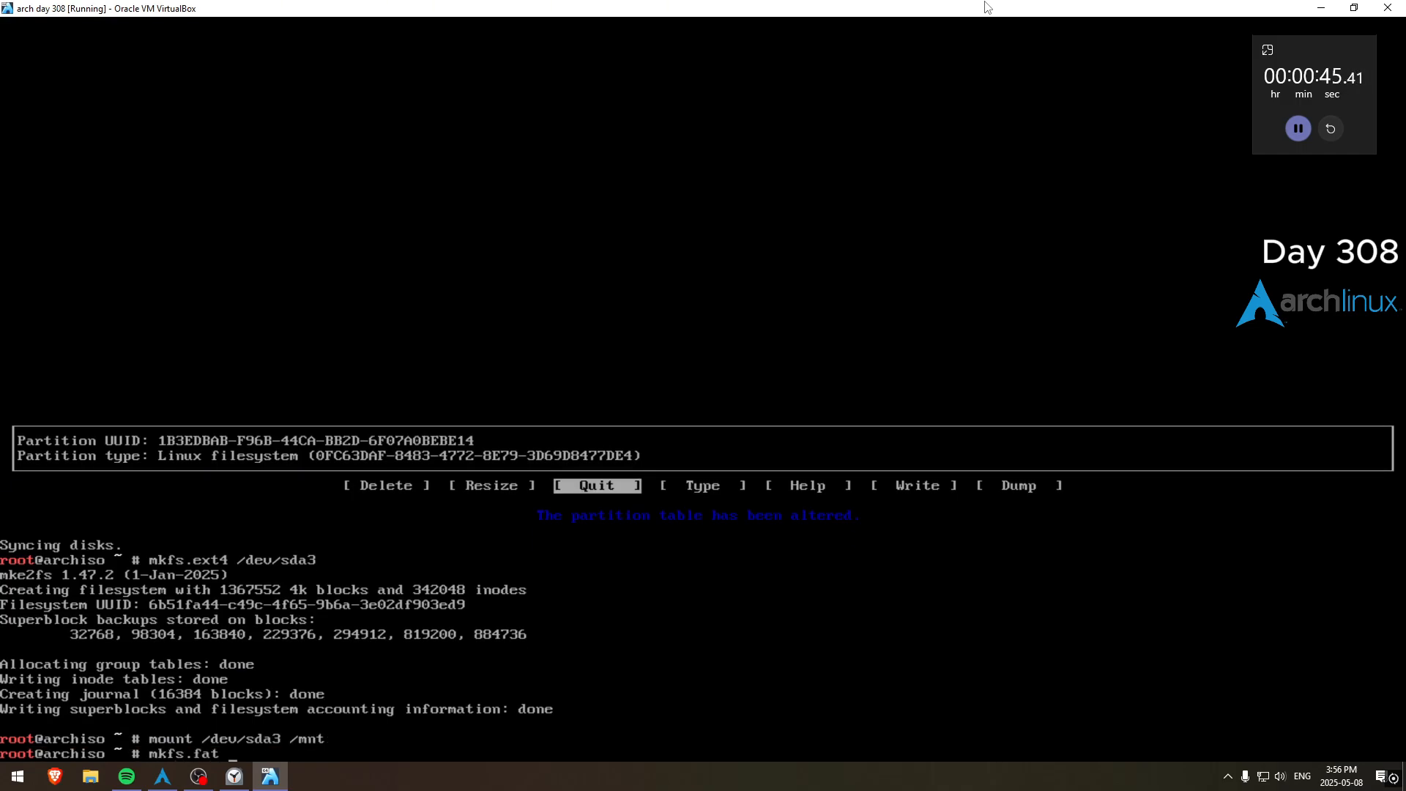
text(-F 32 /dev/sda1 /mnt/boot)
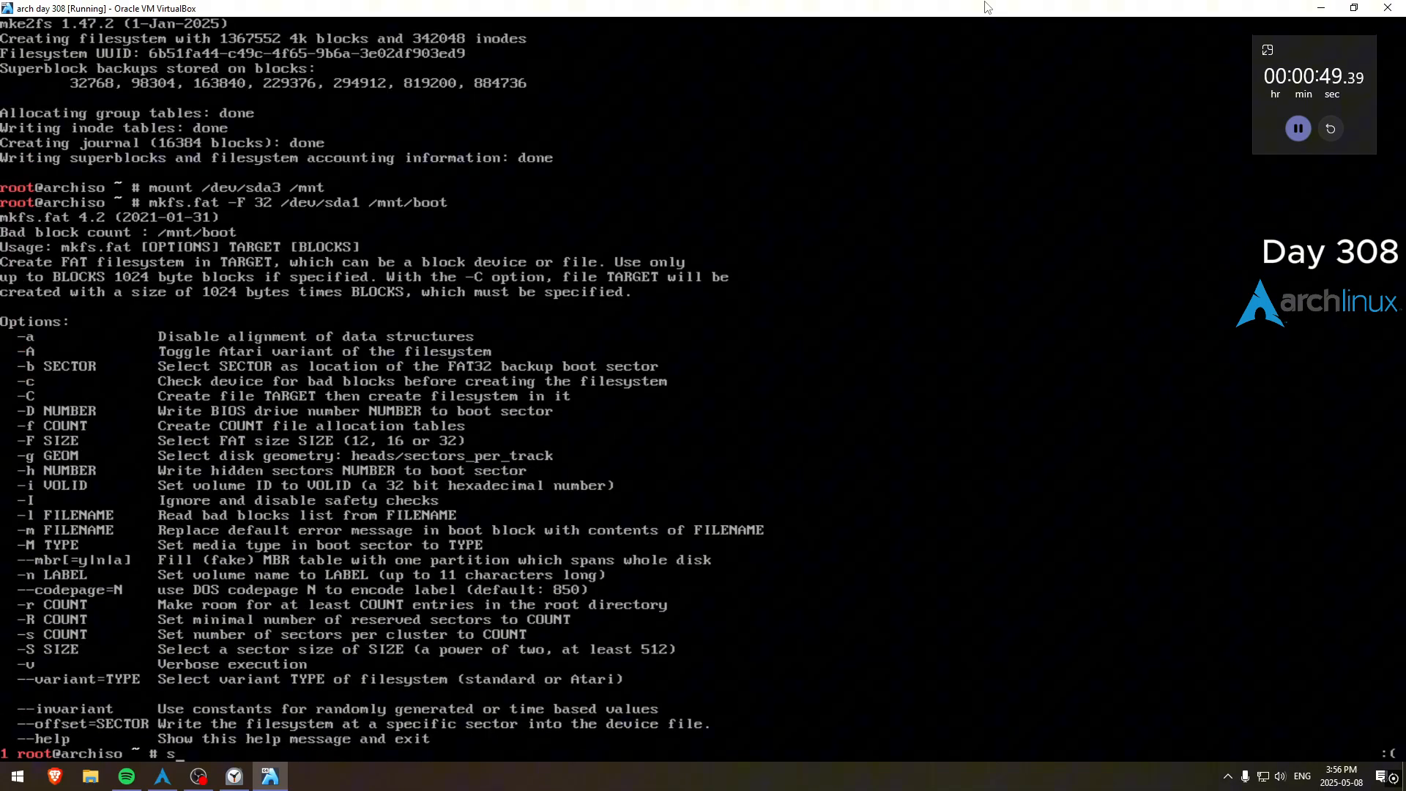
text(kfs.fat -F 32 /dev/sda1)
text(mount --mkdir /dev/sda)
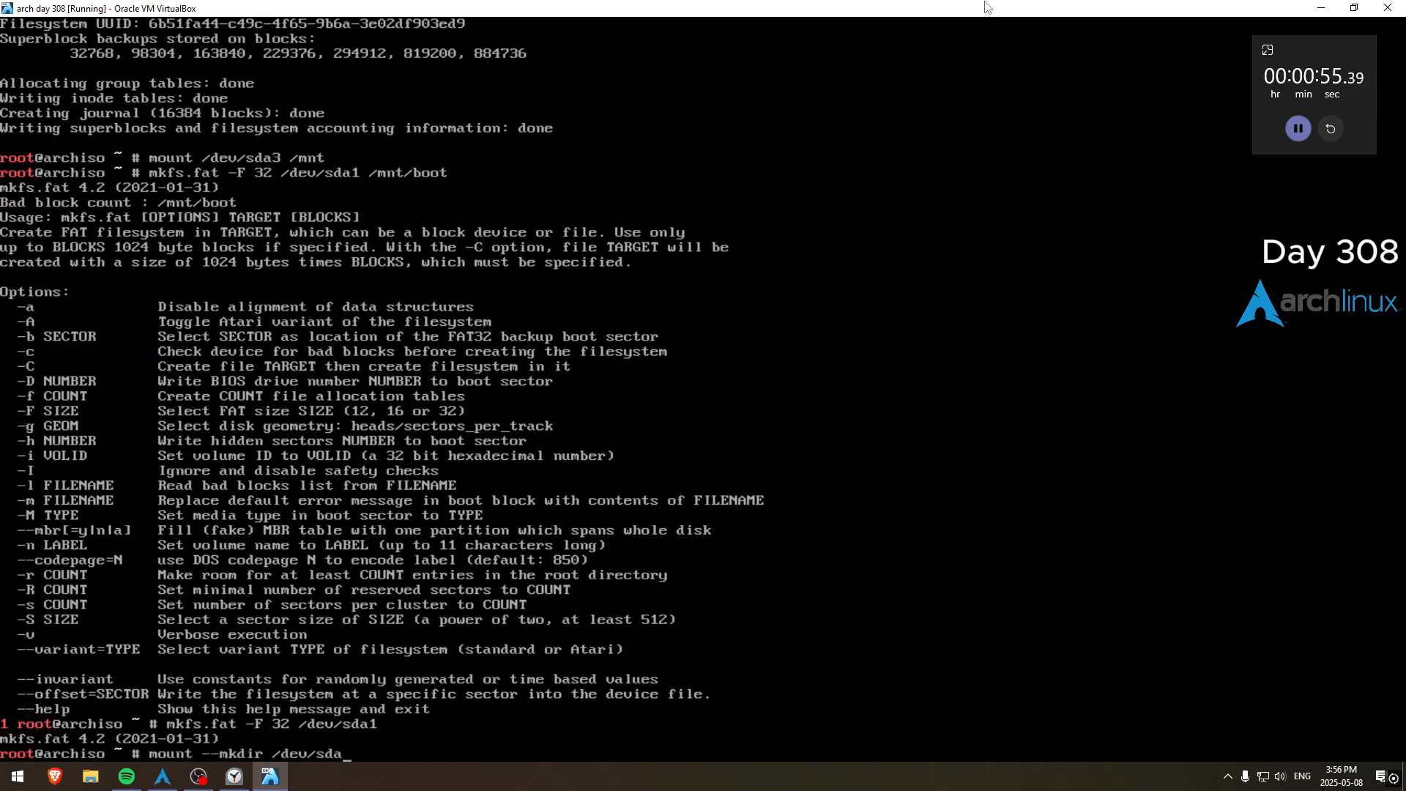
text(1 /mnt/boot)
key(Return)
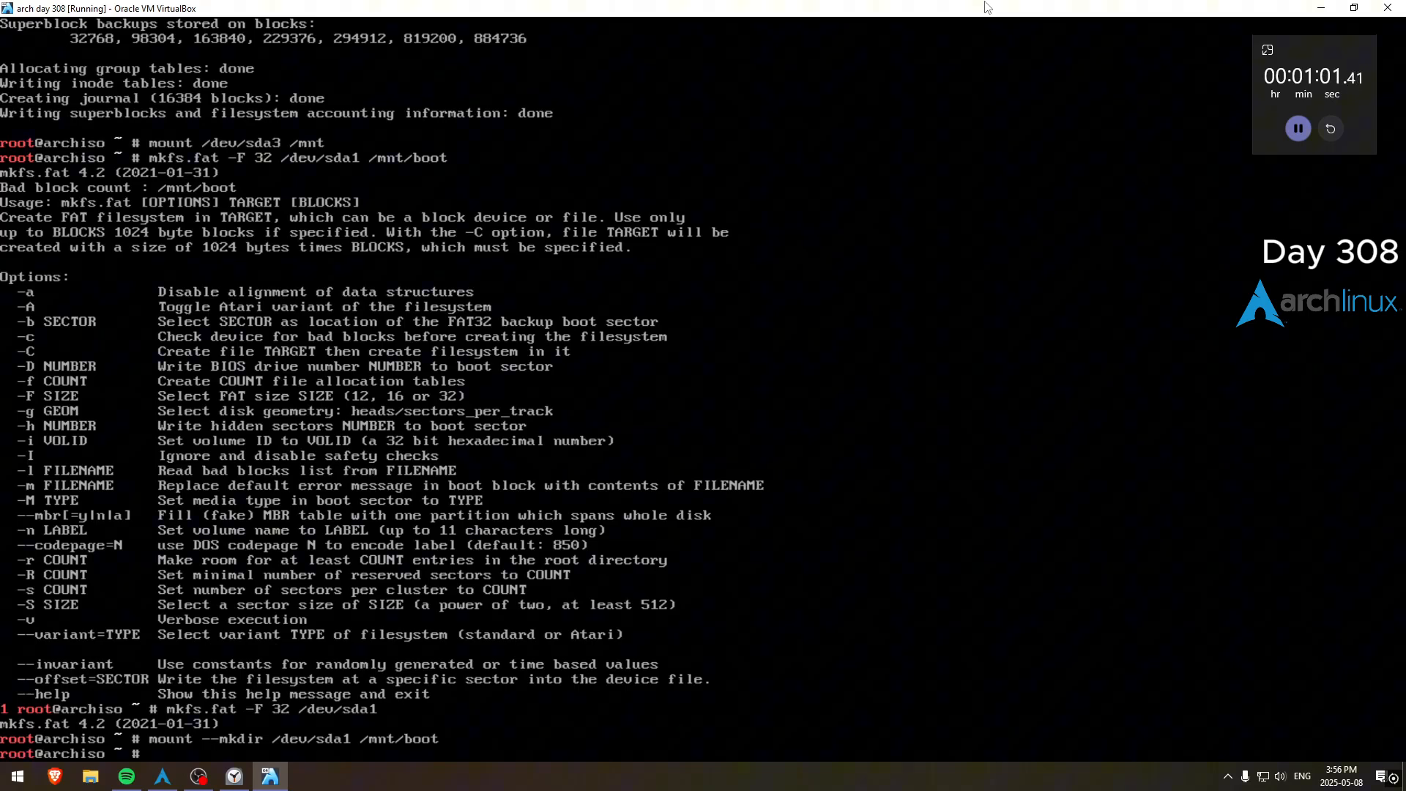
Step: Make sda2 a swap partition, list disks with lsblk, and enable the swap
text(mkswap /dev/sda2)
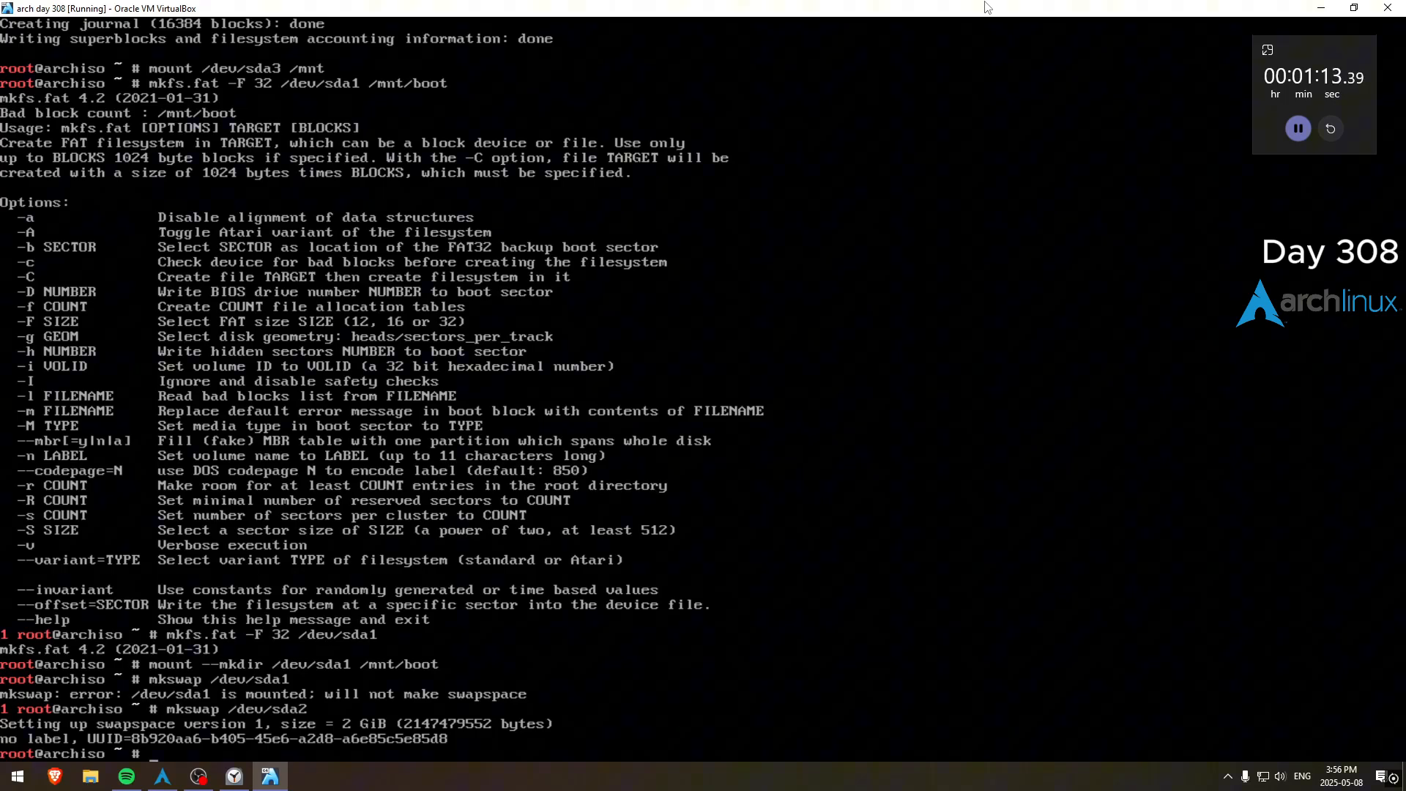
text(ls)
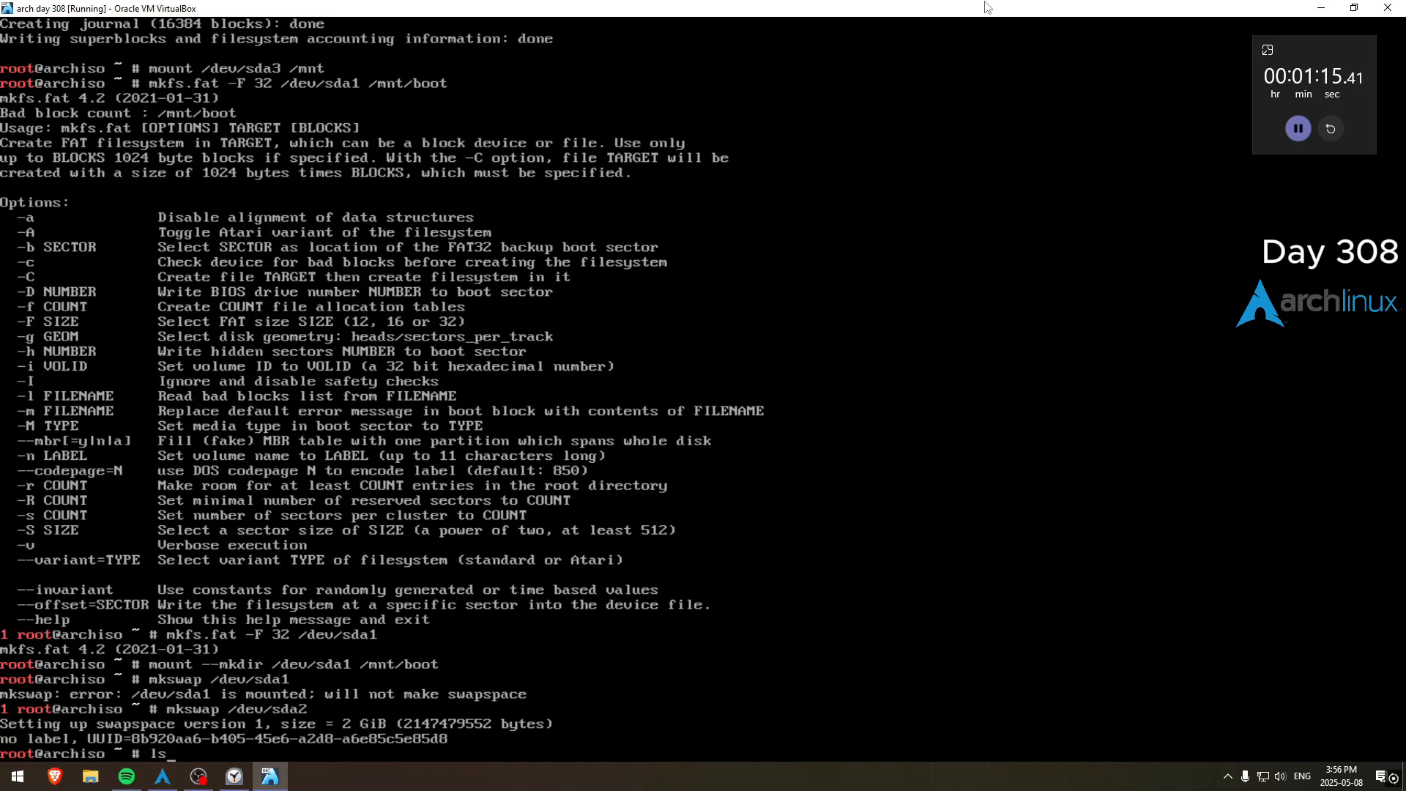
key(Return)
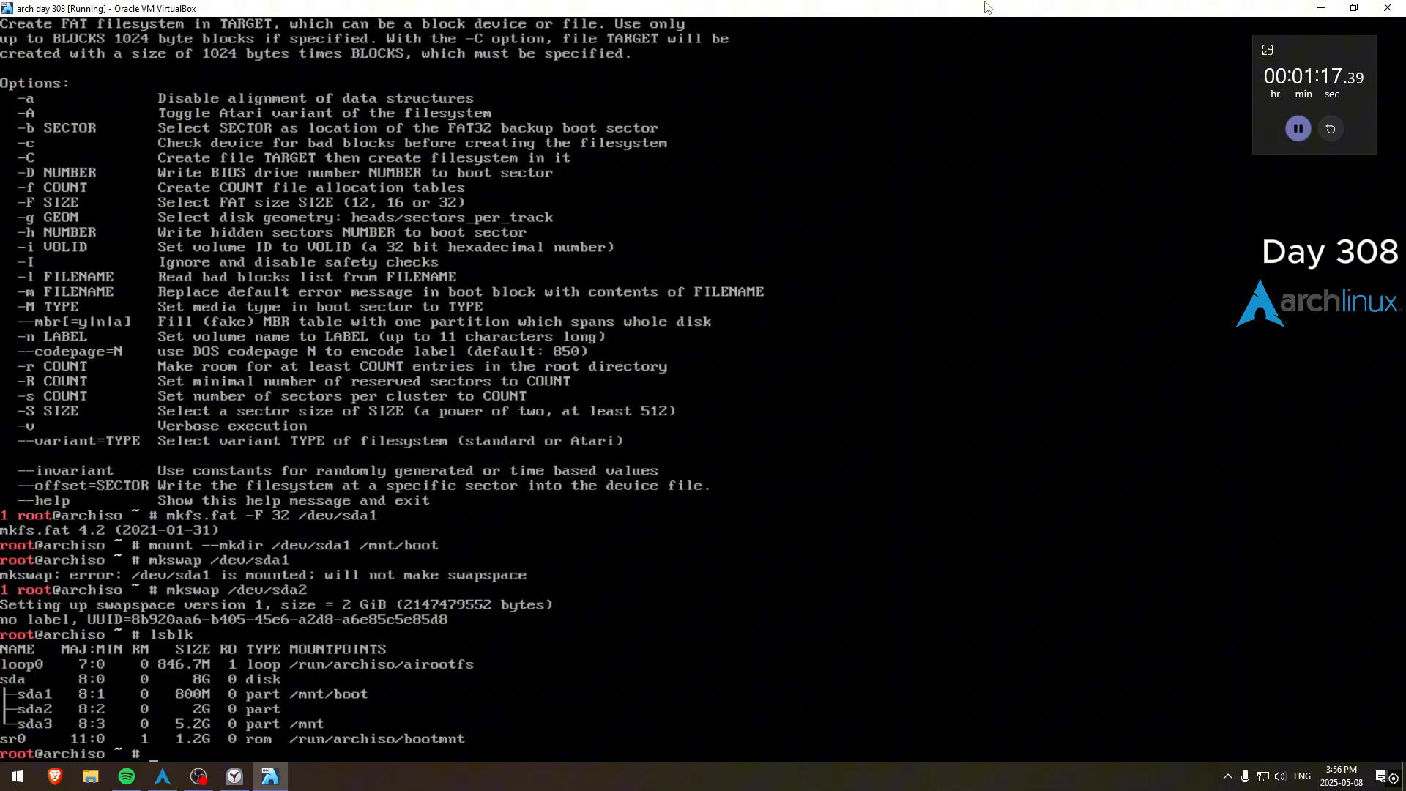
text(swapon /dev/sda2)
text(lsblk)
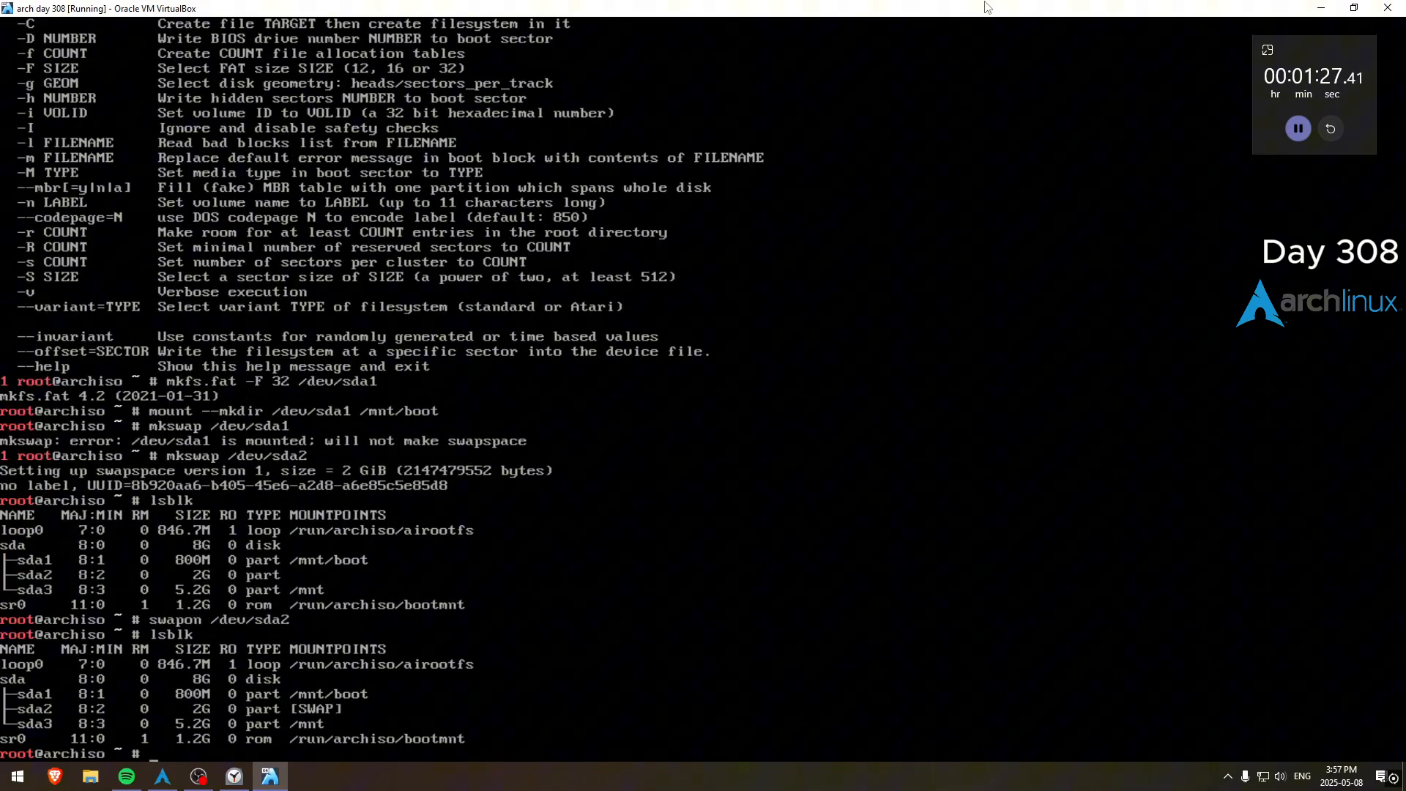
Step: Pacstrap base, linux-zen, firmware, networkmanager, screenfetch, cowsay, lolcat, nano, grub and efibootmgr into /mnt
text(pacstrap)
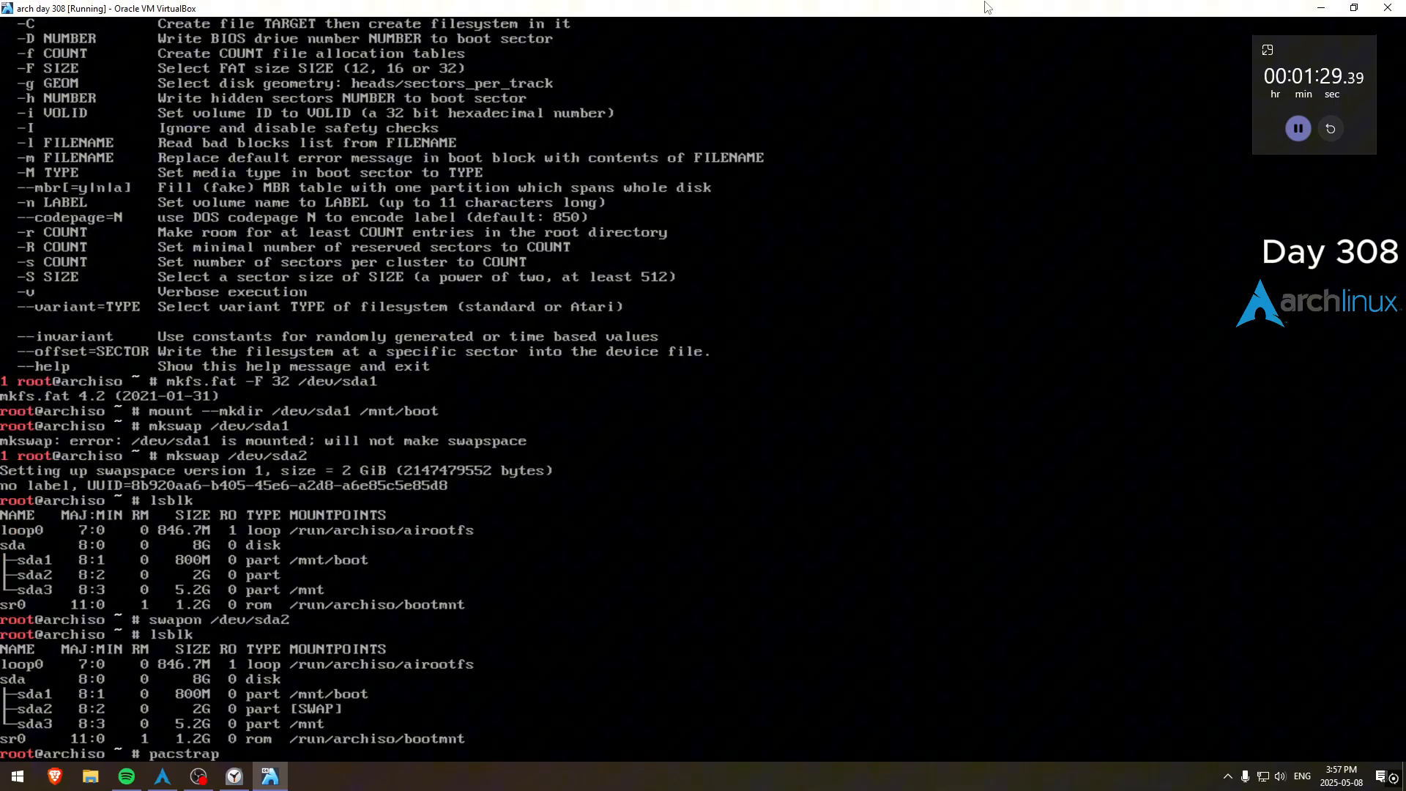
text(/mnt base linux-zen linux-firmware networkmanager screenfetch c)
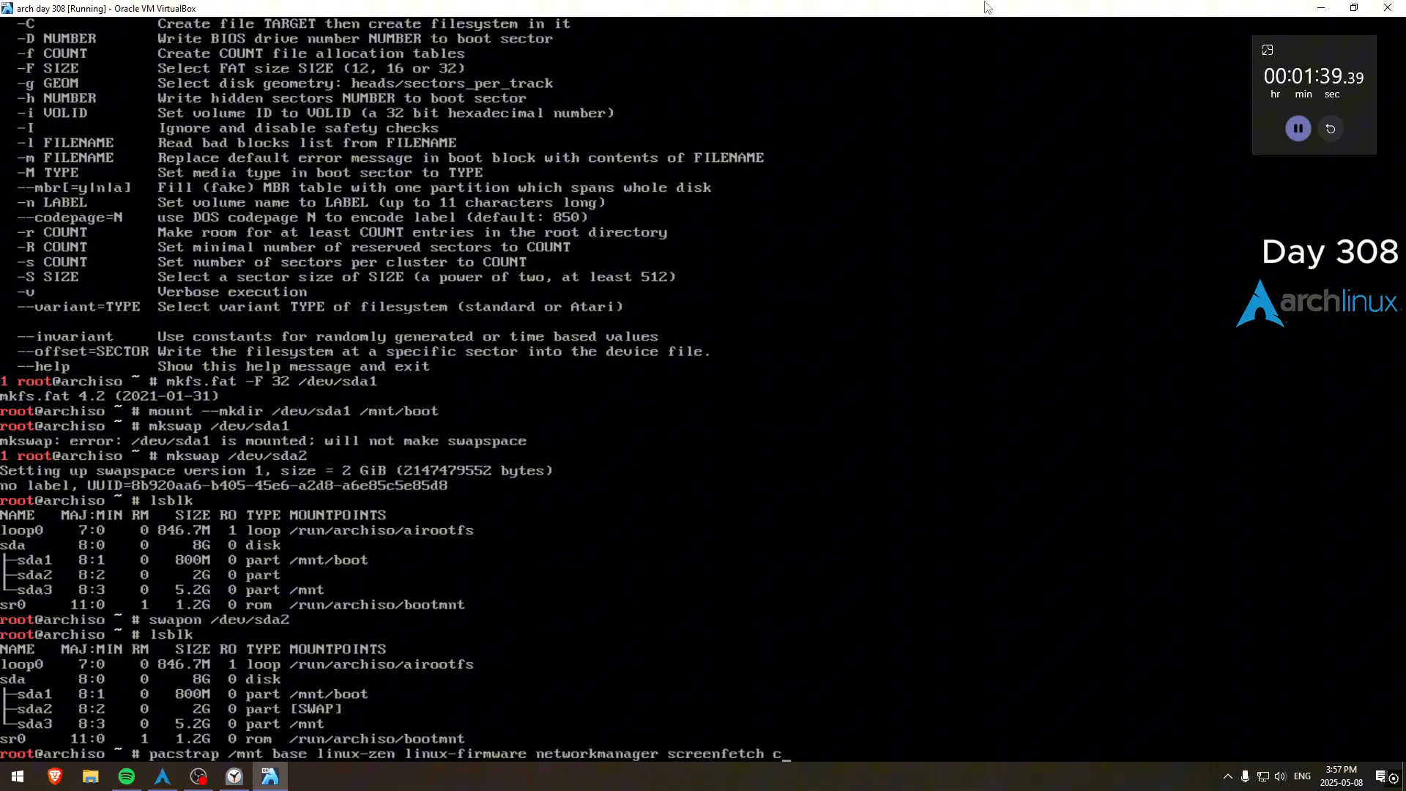
text(owsay lolcat nano)
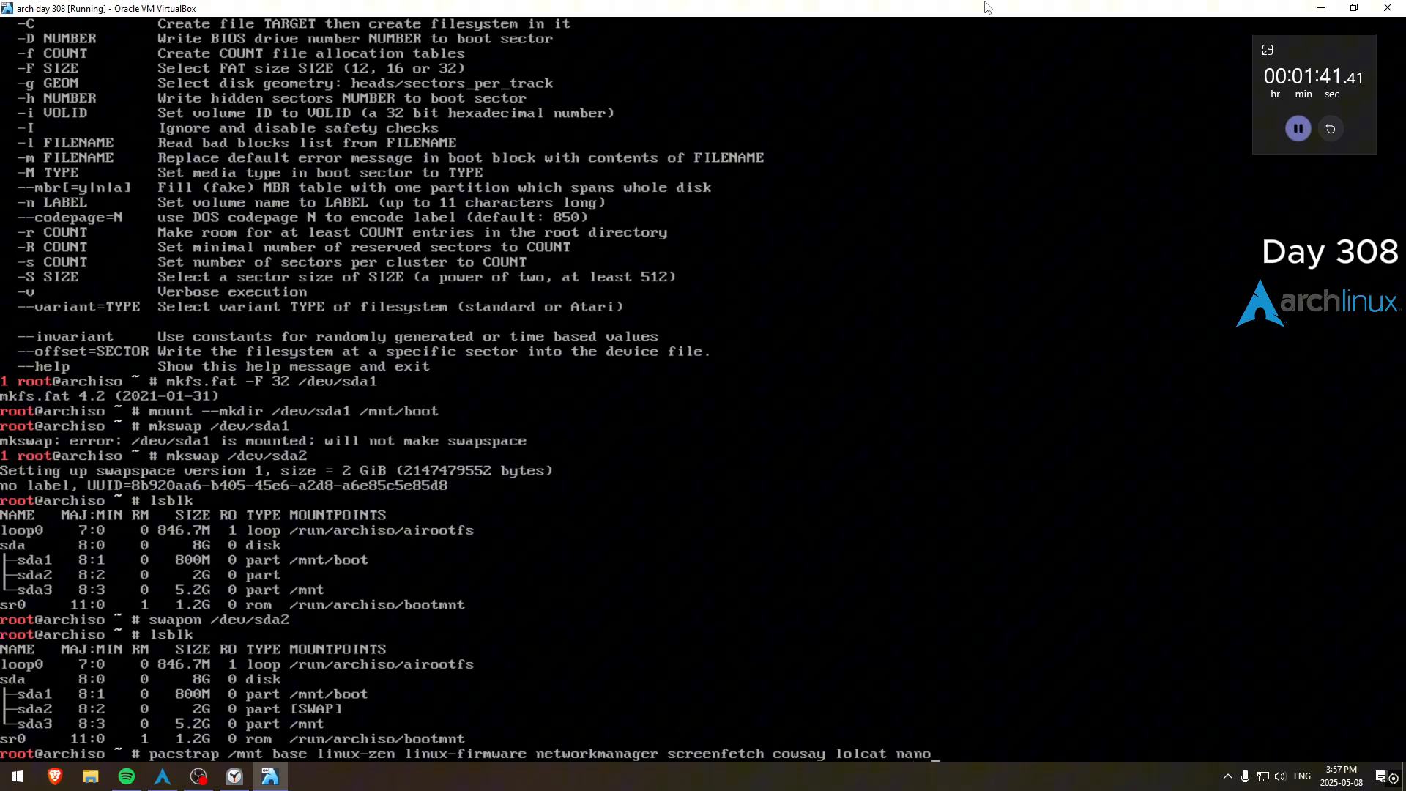
text(grub efibootmhr)
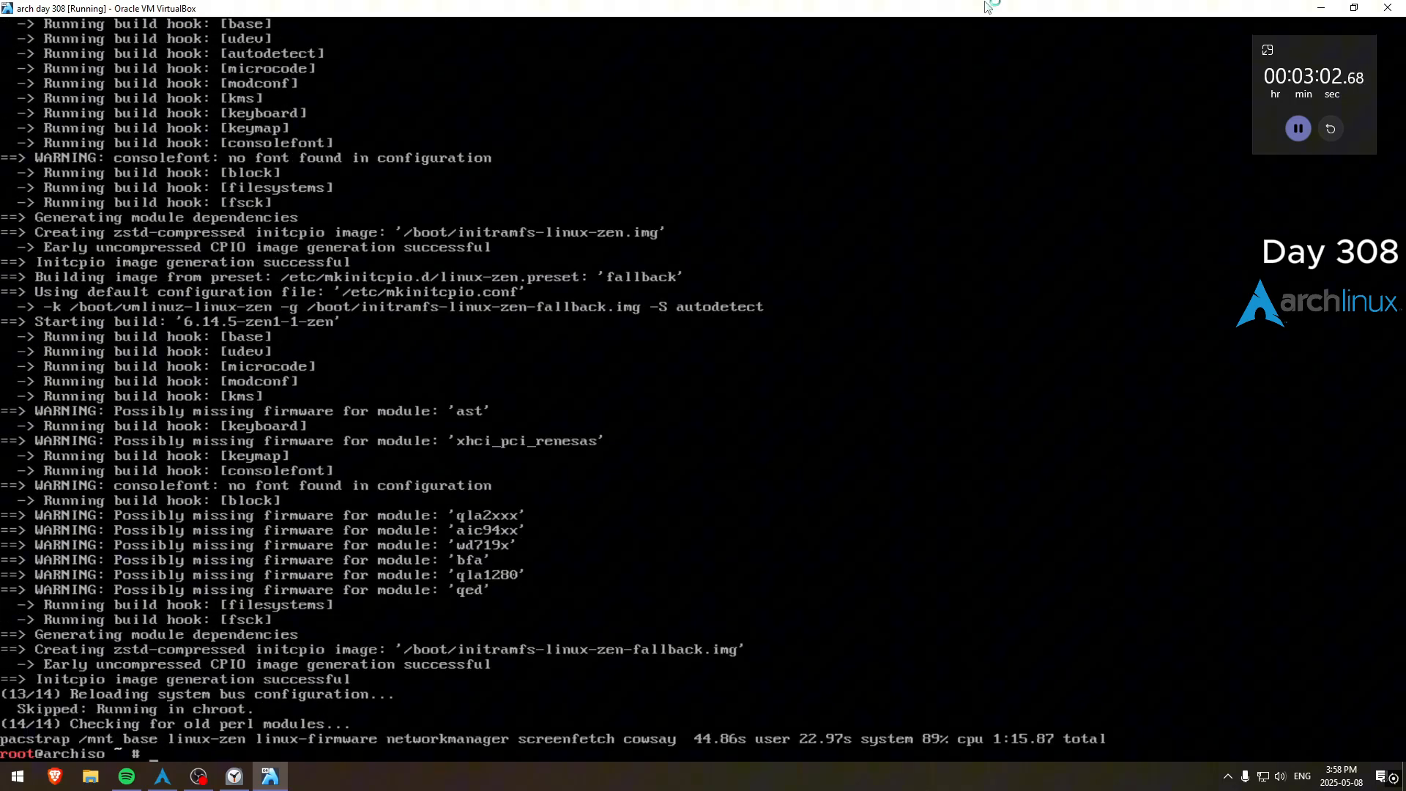
Step: Generate /mnt/etc/fstab with genfstab -U and chroot into the new system
text(genfstab -U)
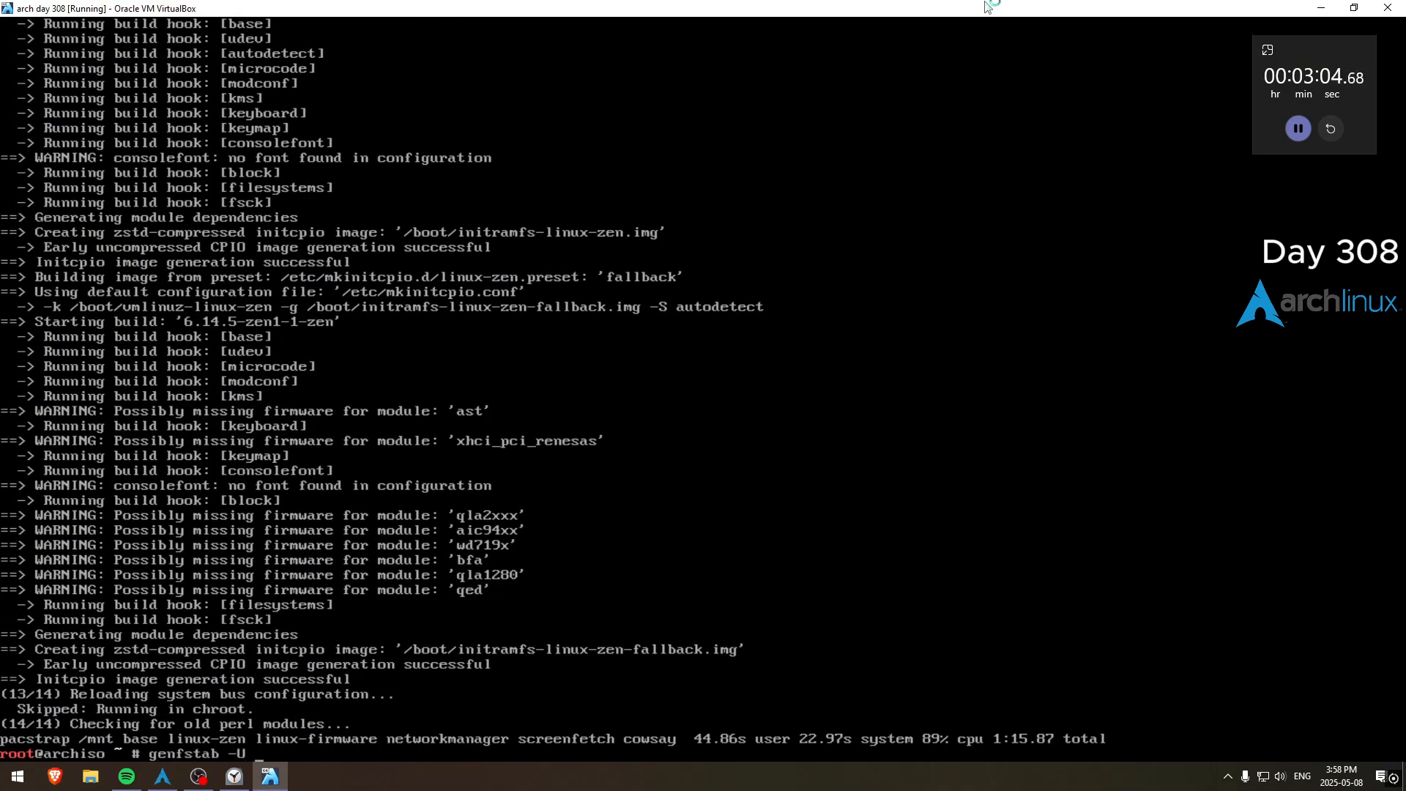
text(/mn)
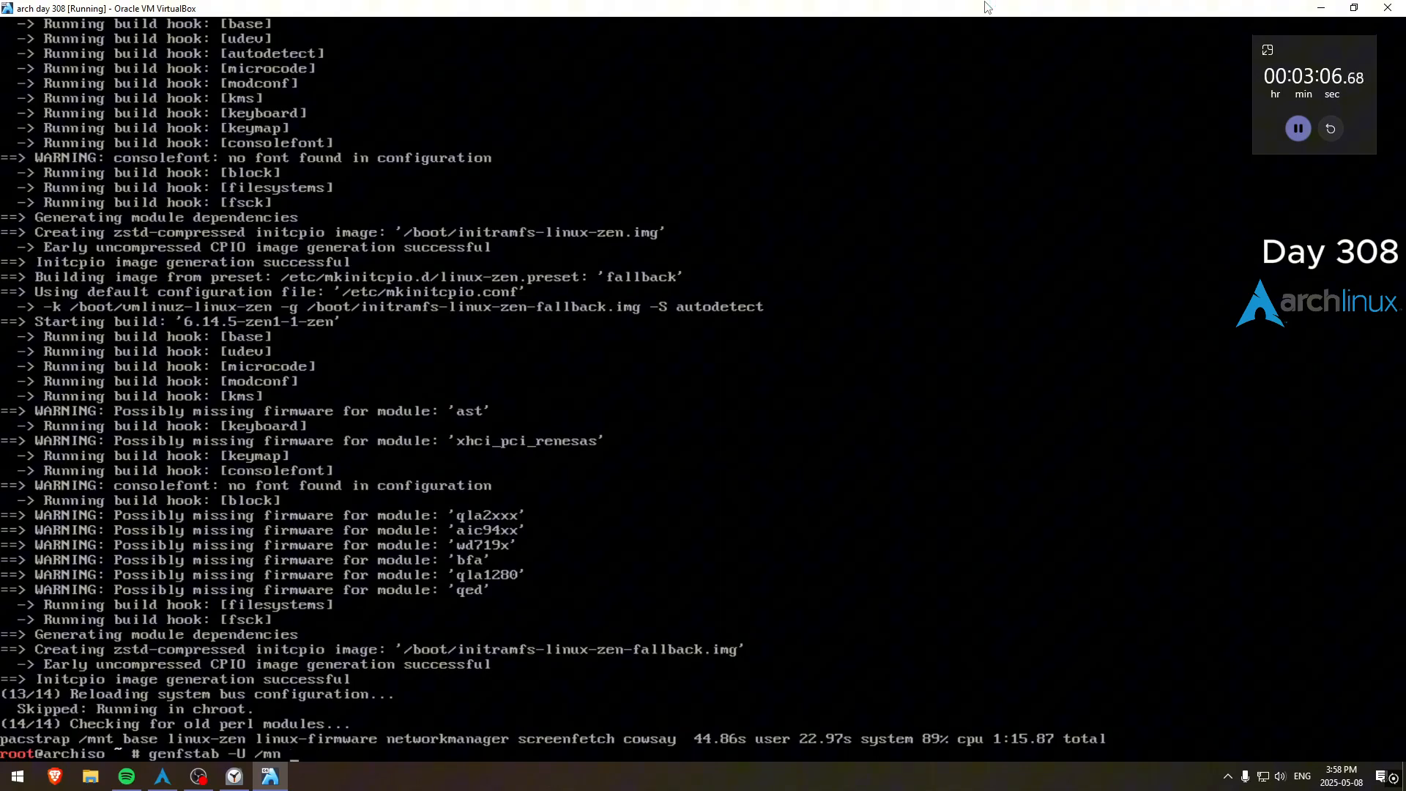
text(>> /)
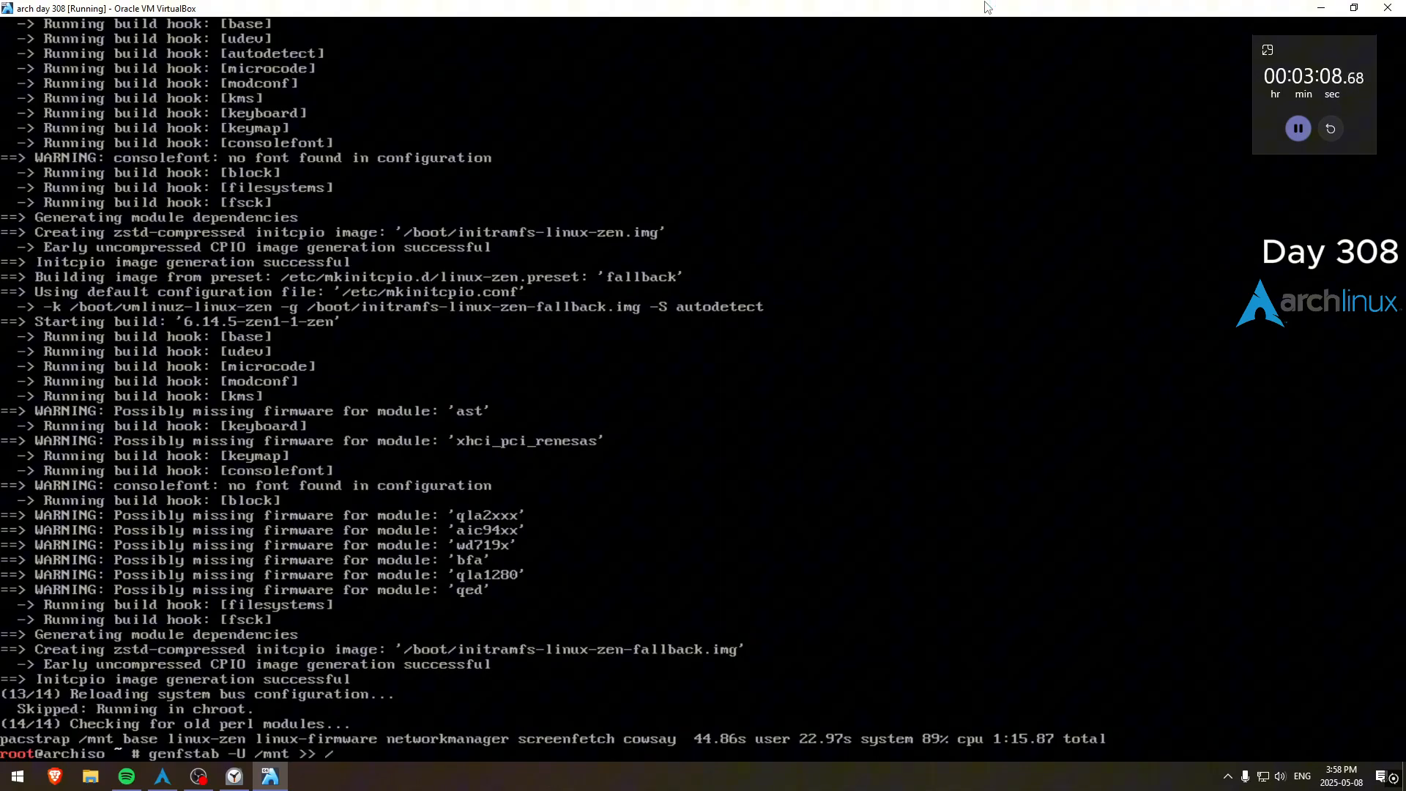
text(mnt/etc/fstab)
text(arch-chroot)
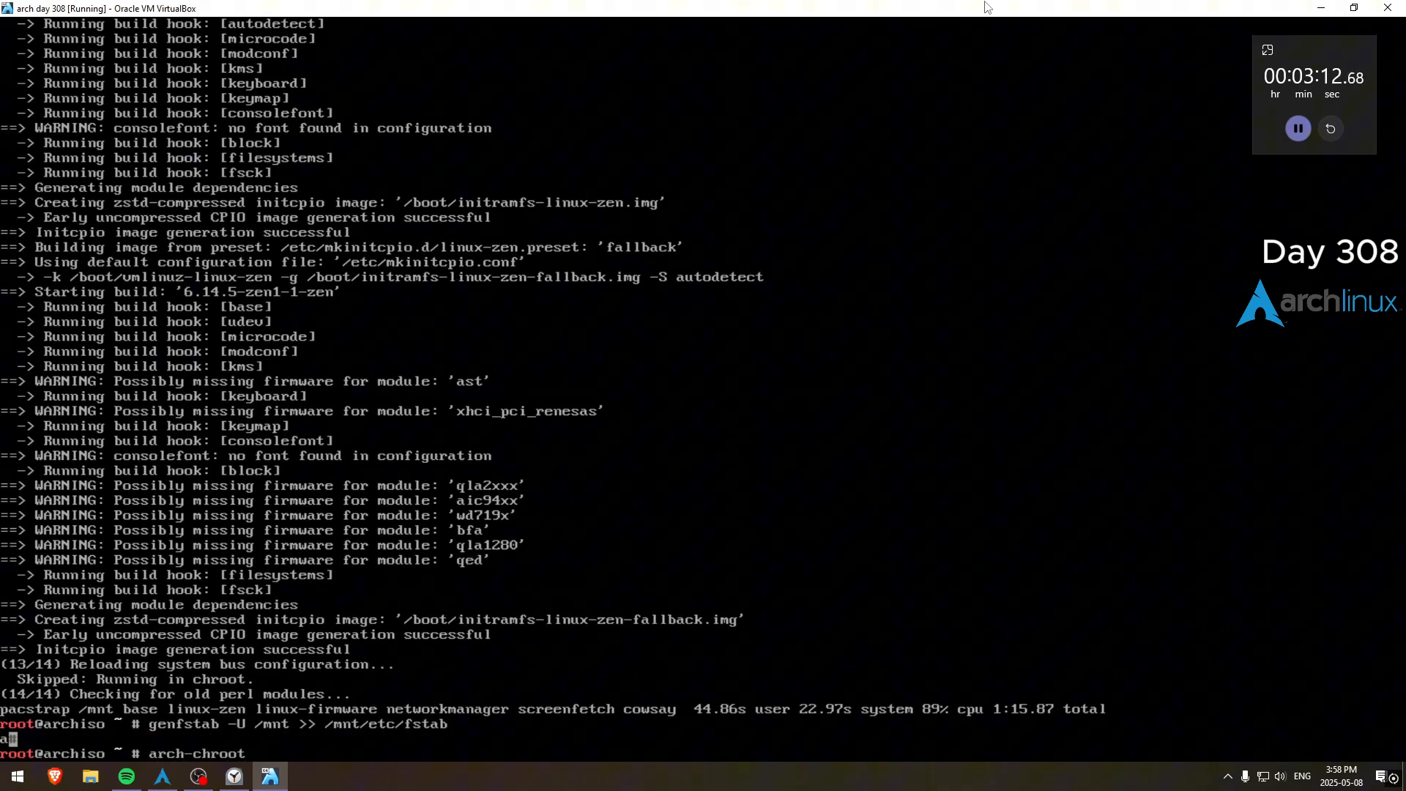
key(Return)
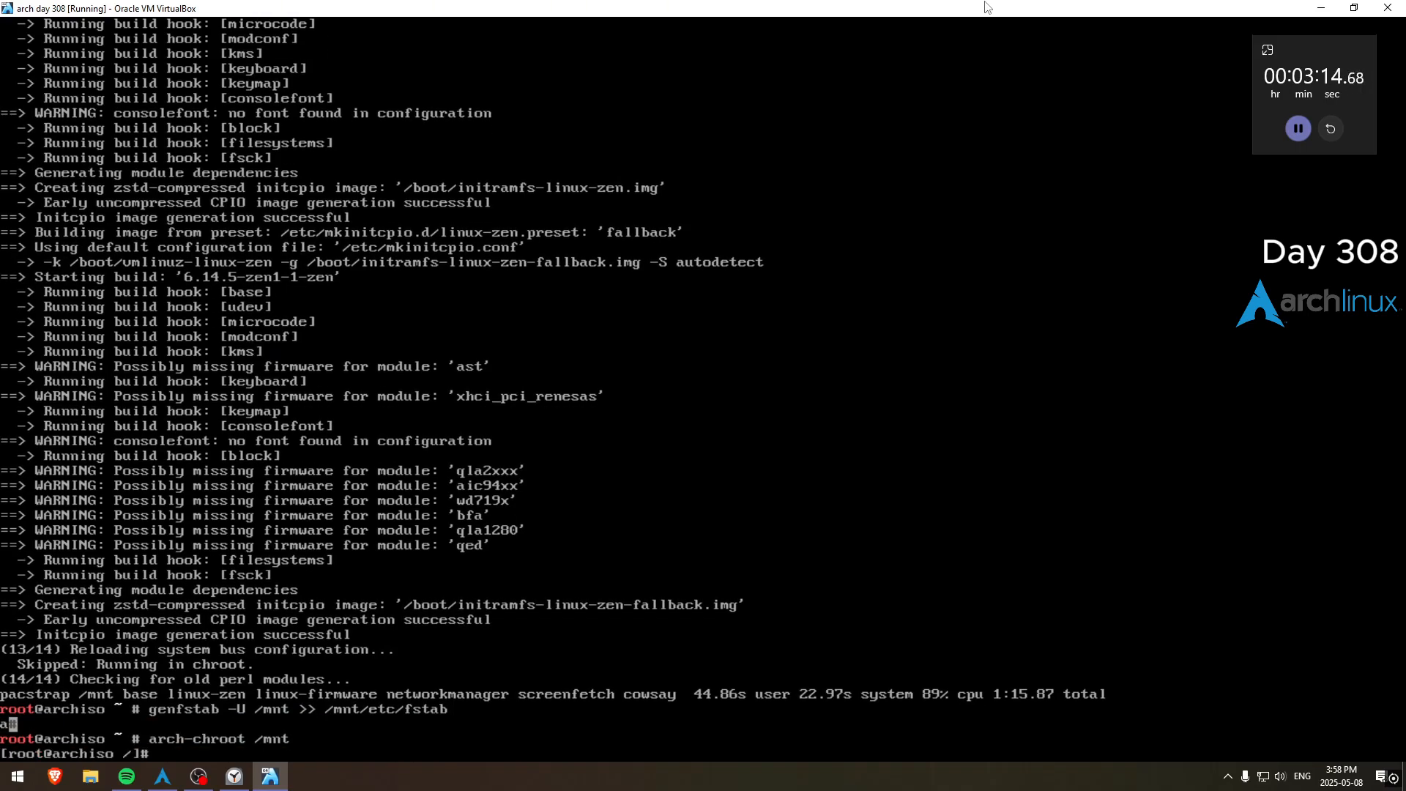
Step: Link /etc/localtime to the Canada/Eastern time zone
text(ln -sf /)
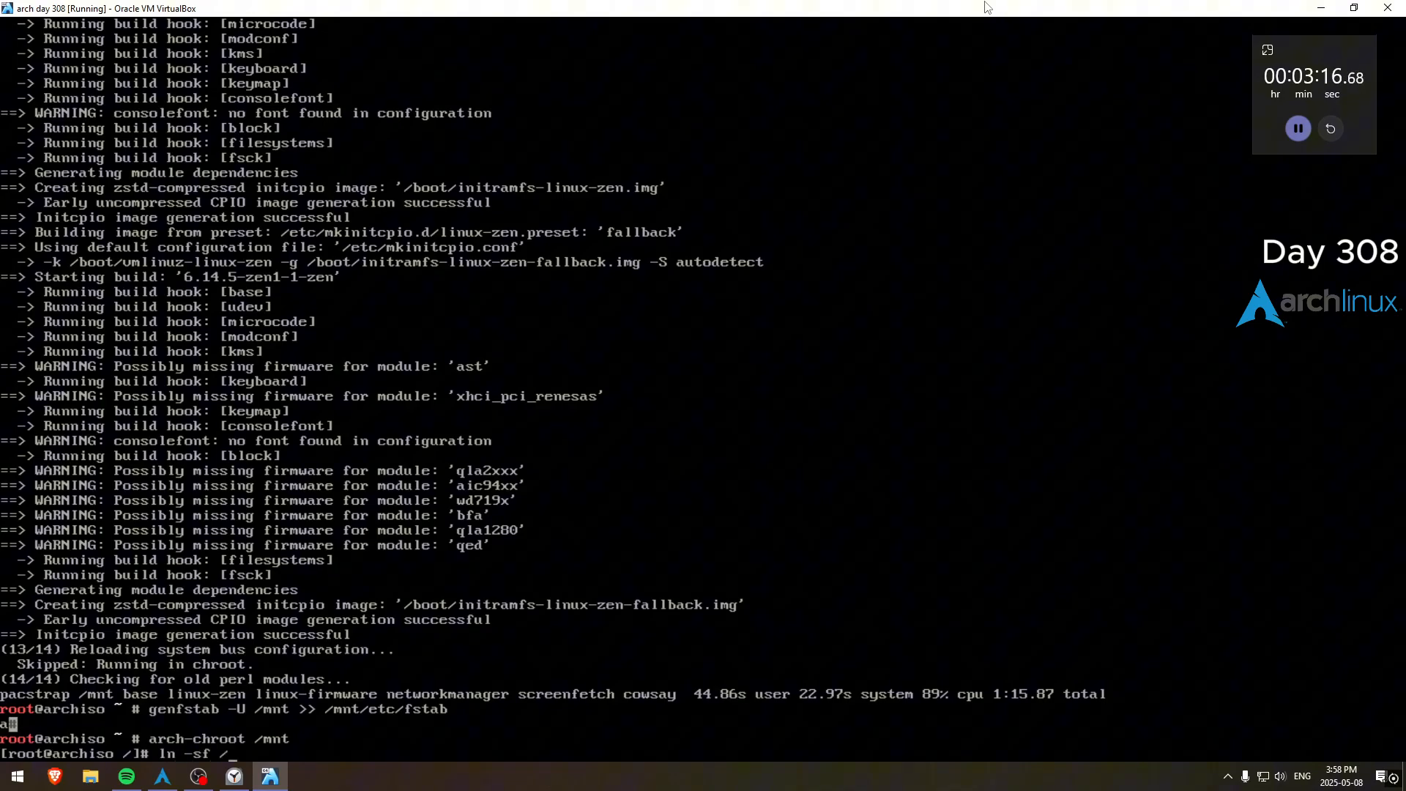
text(/usr/share/zoneinfo/)
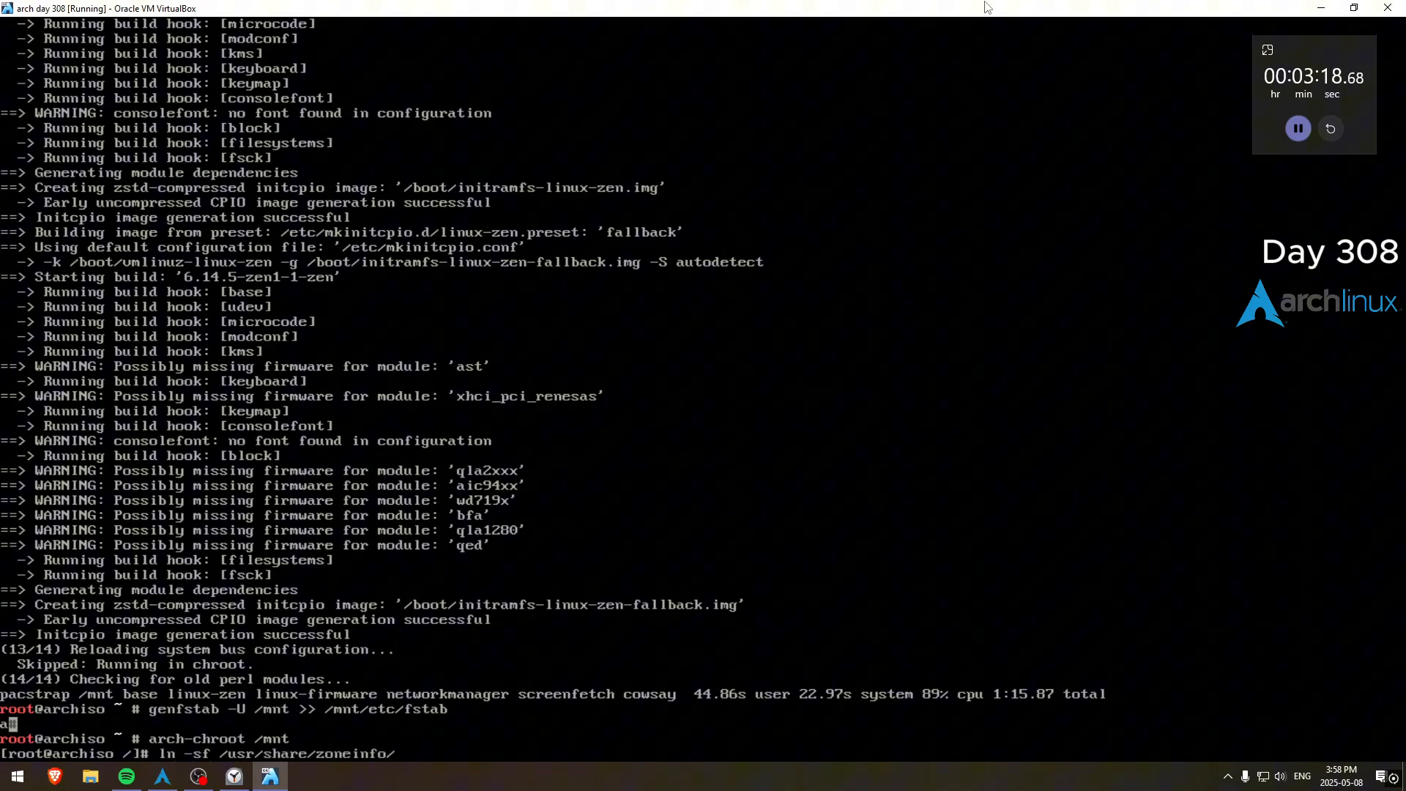
text(Canada/Eastern e)
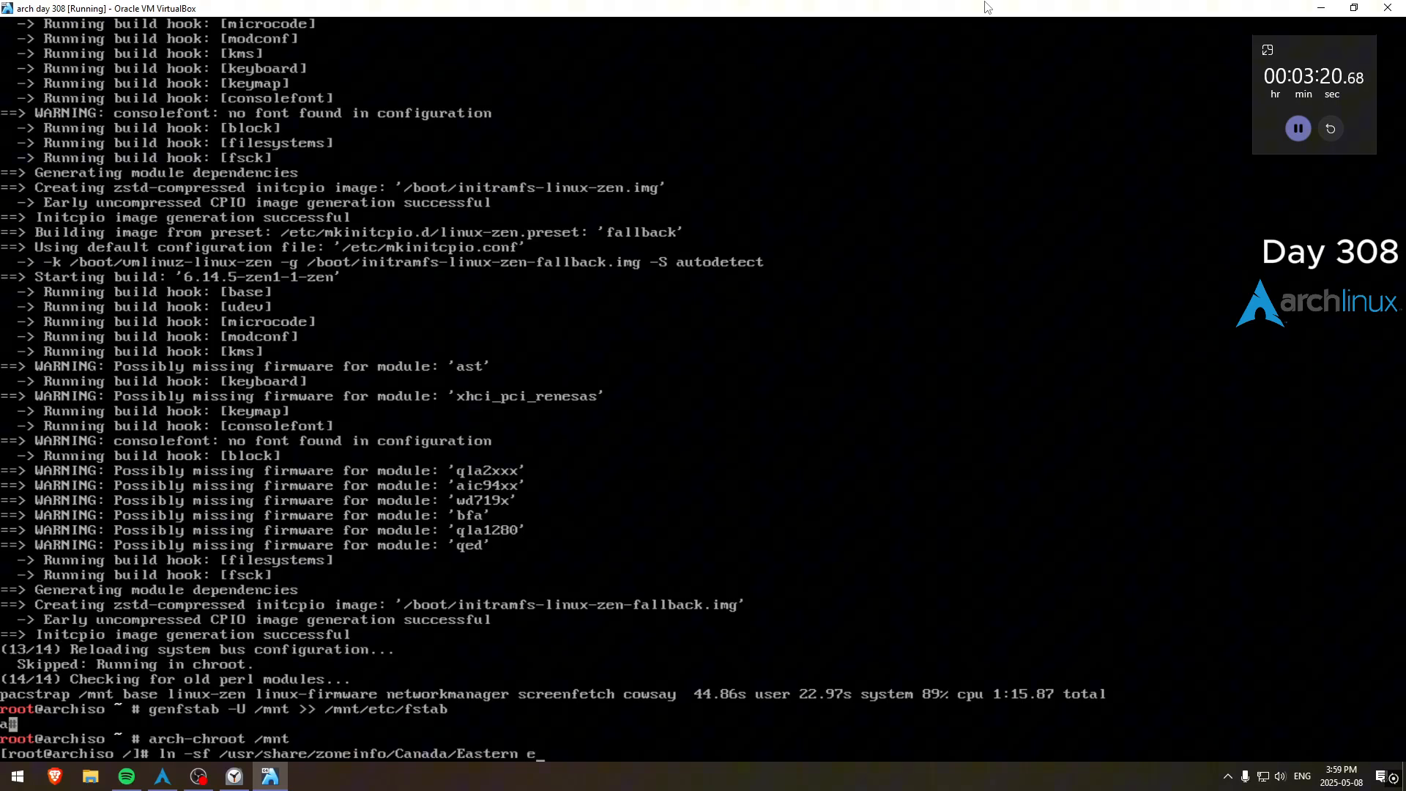
text(/etc/localtime)
text(hwclock --systohc)
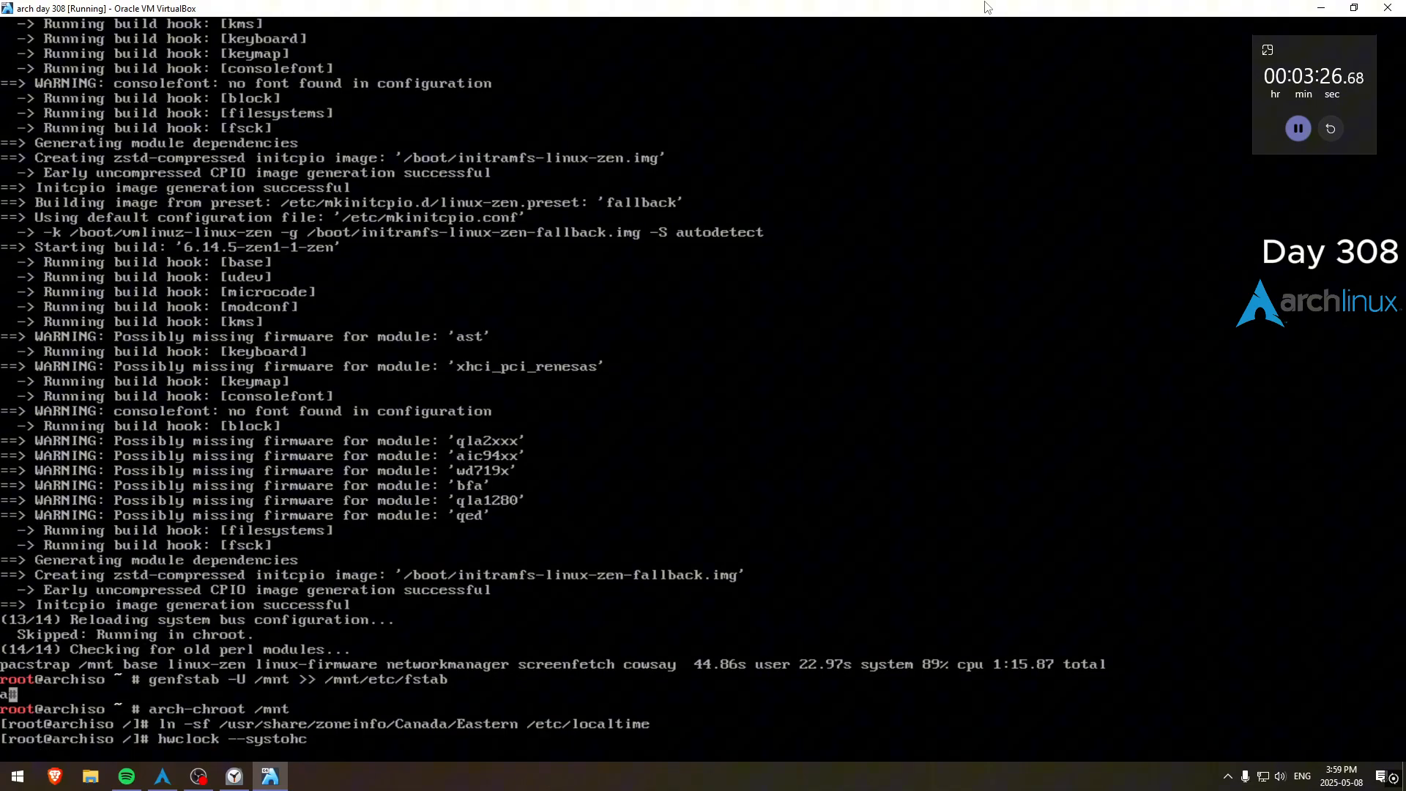
Step: Review /etc/locale.gen and generate the locales with locale-gen
text(nano /etc/loc)
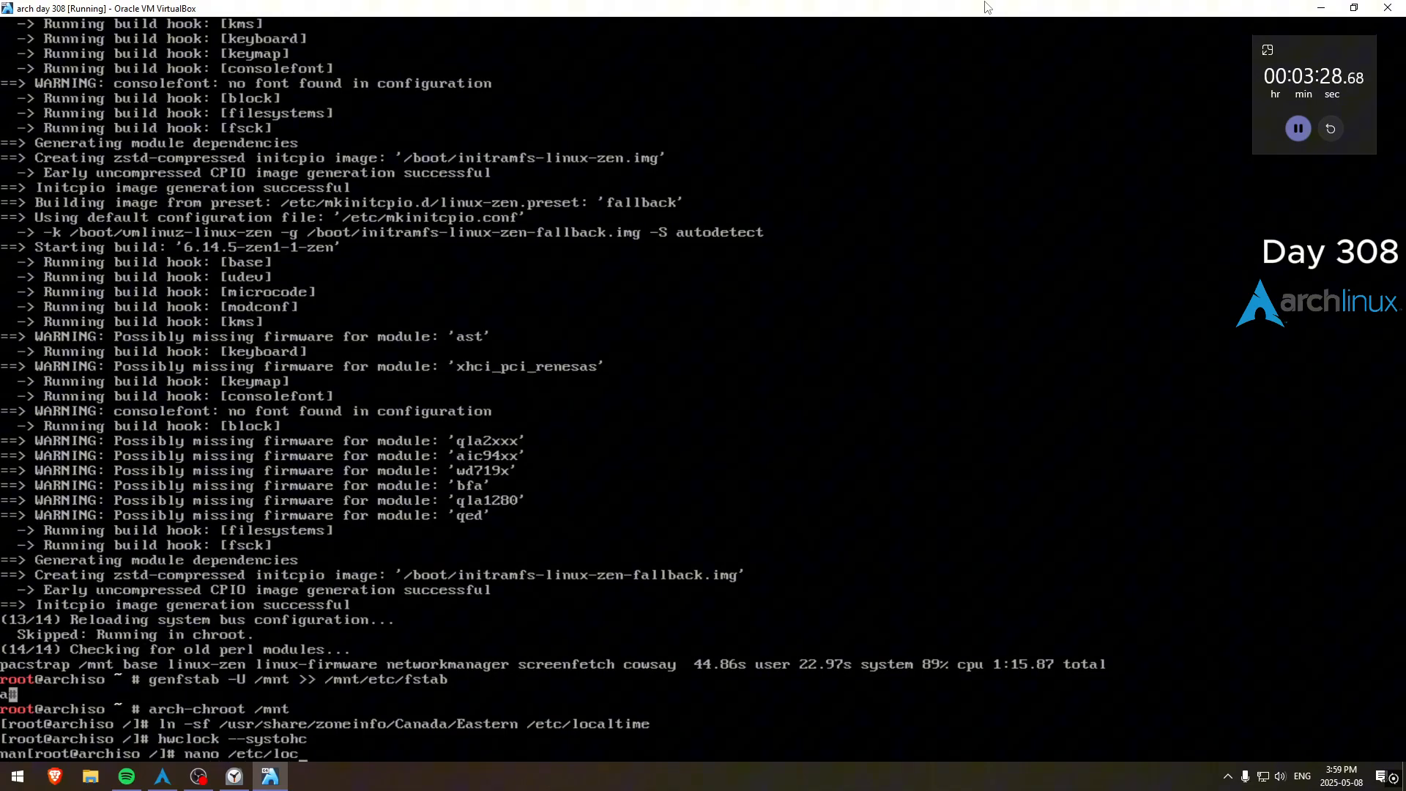
text(ale.gen)
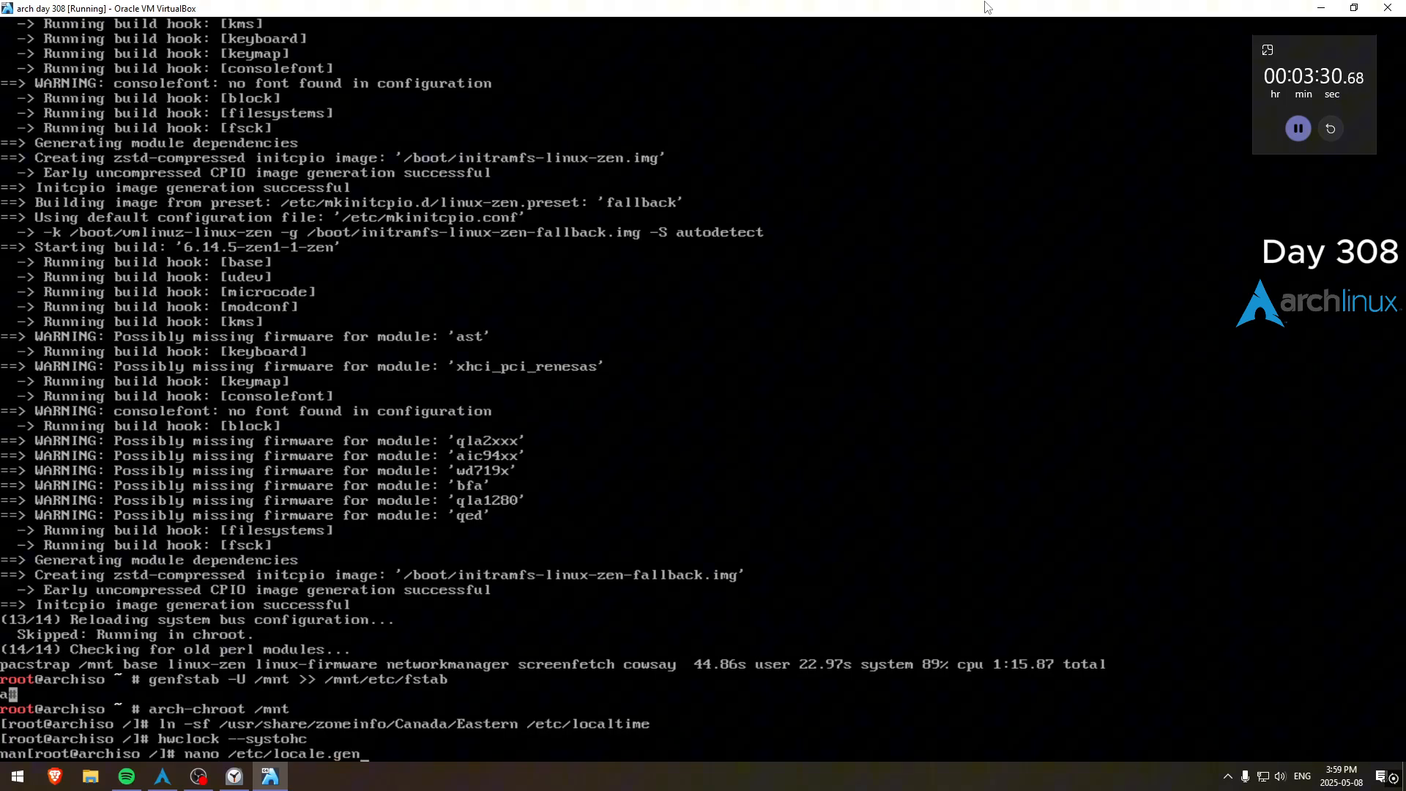
key(Return)
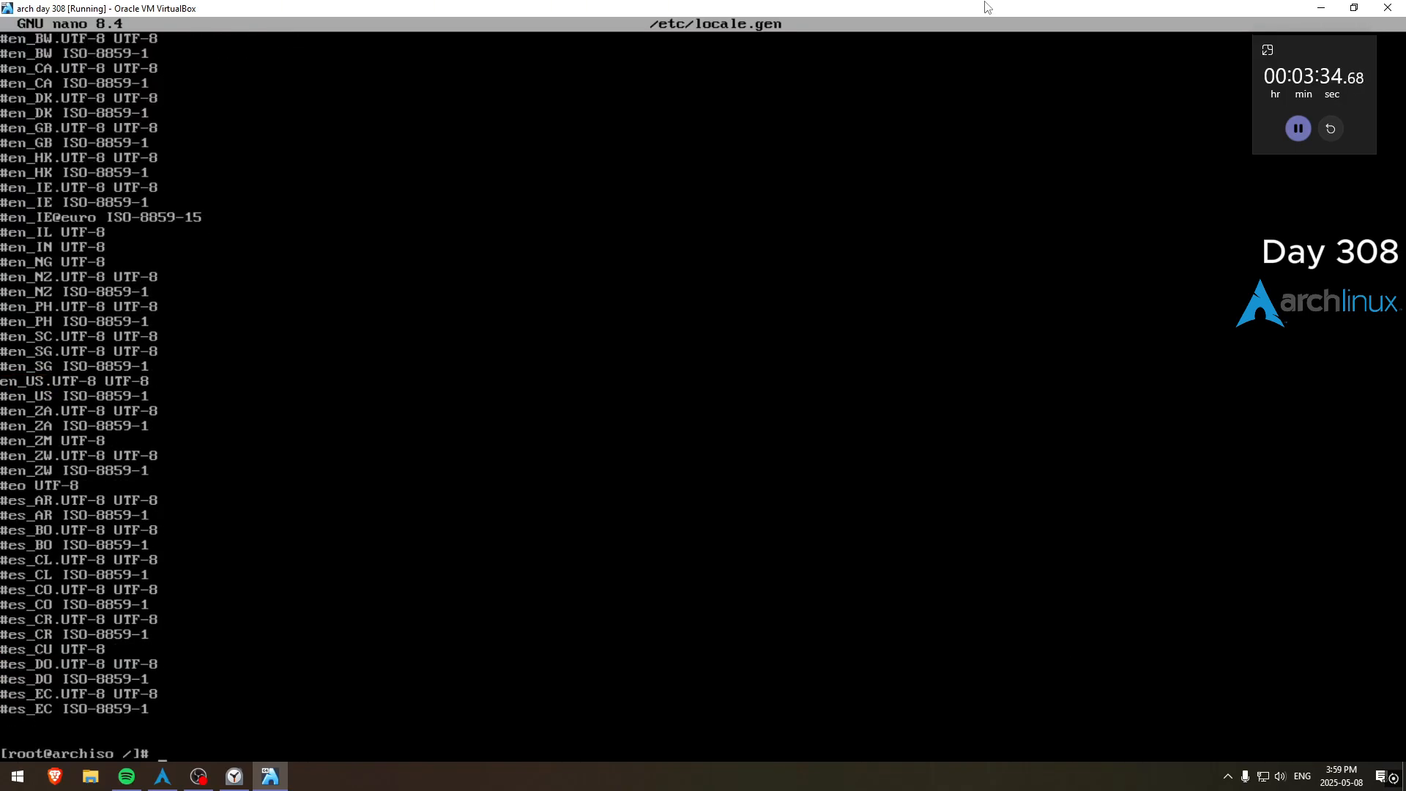
text(locale-gen)
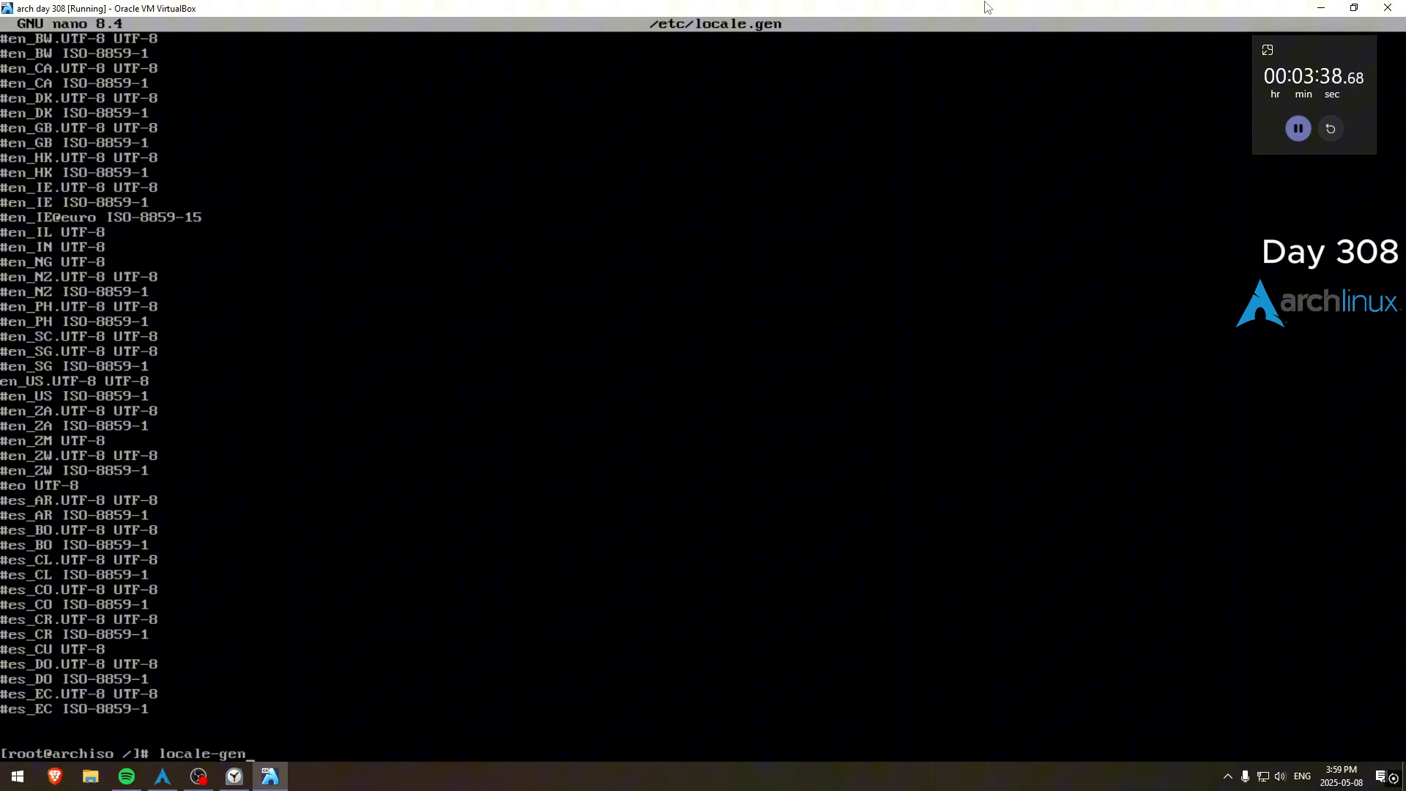
key(Return)
text(nano /etc/locale.c)
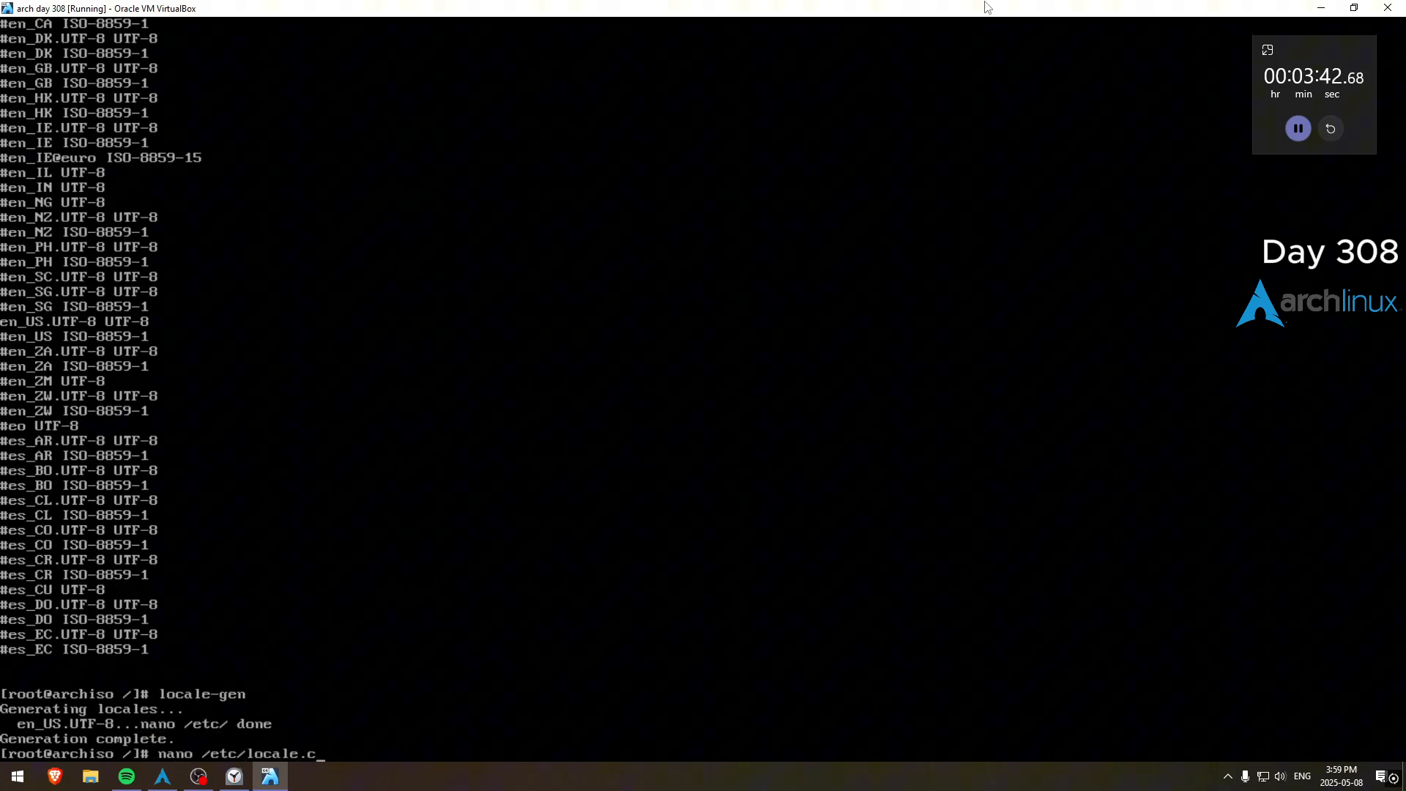
Step: Create /etc/locale.conf containing LANG=en_US.UTF-8 and save it
key(Return)
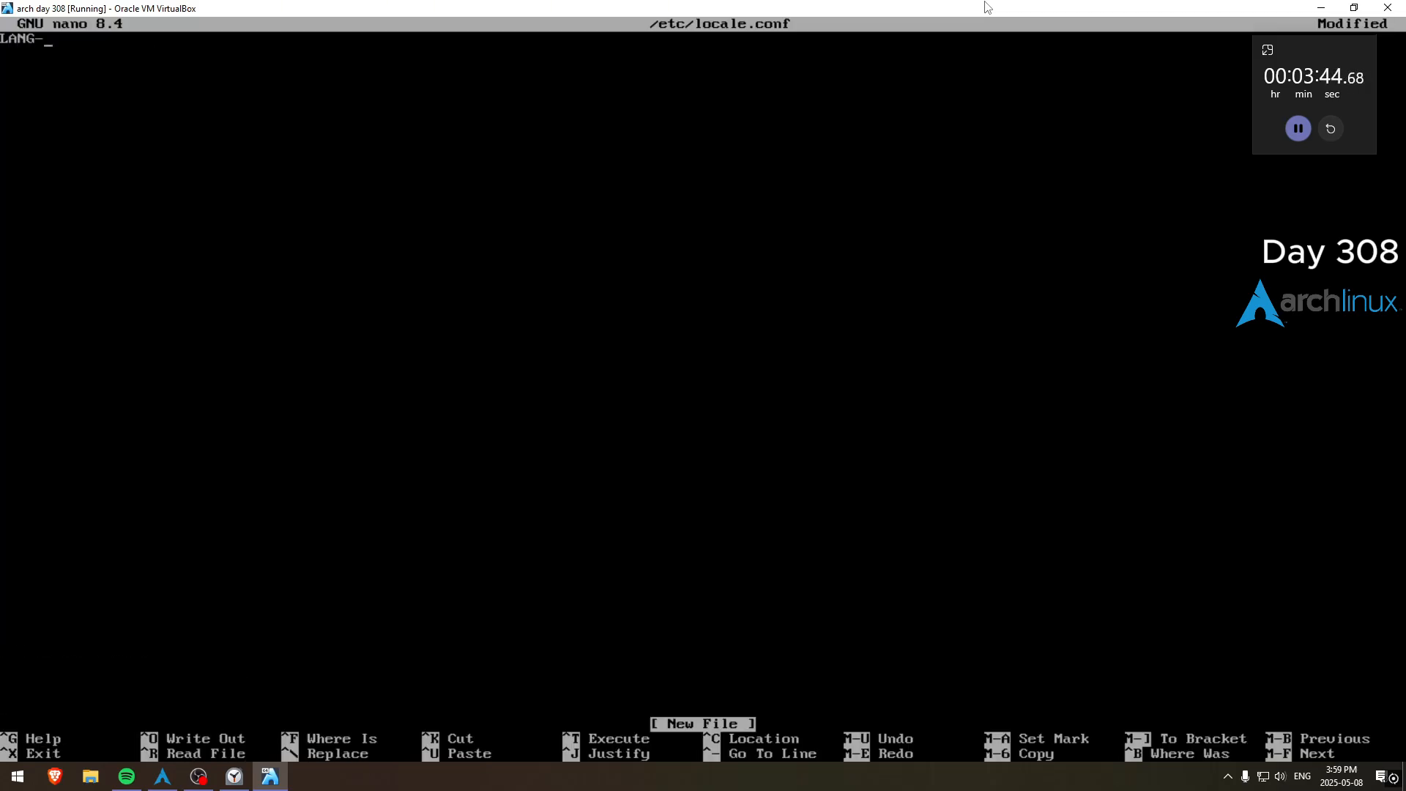
text(en_U)
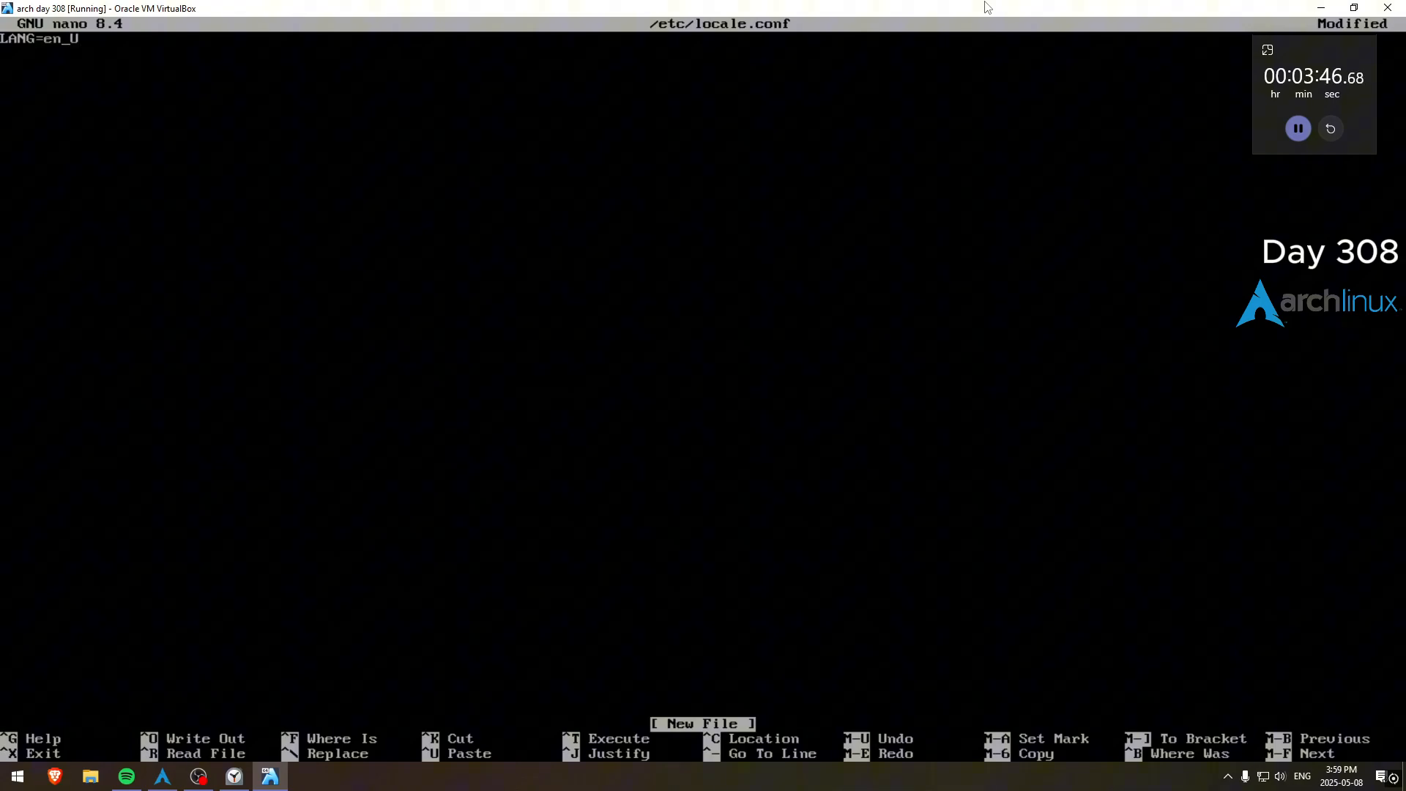
key(ctrl+o)
text(grub-insta)
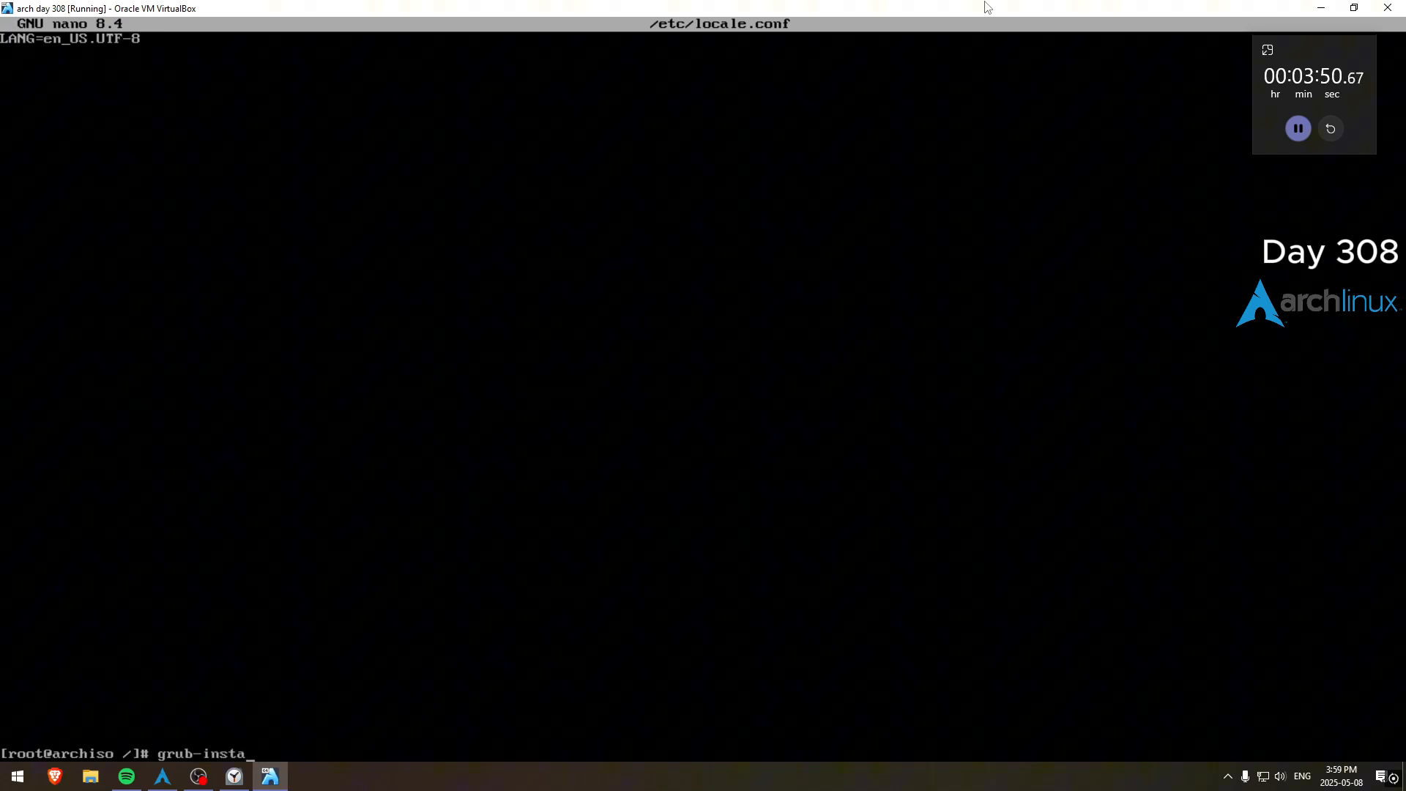
Step: Install GRUB for x86_64-efi into /boot with bootloader ID GRUB
text(ll --target=)
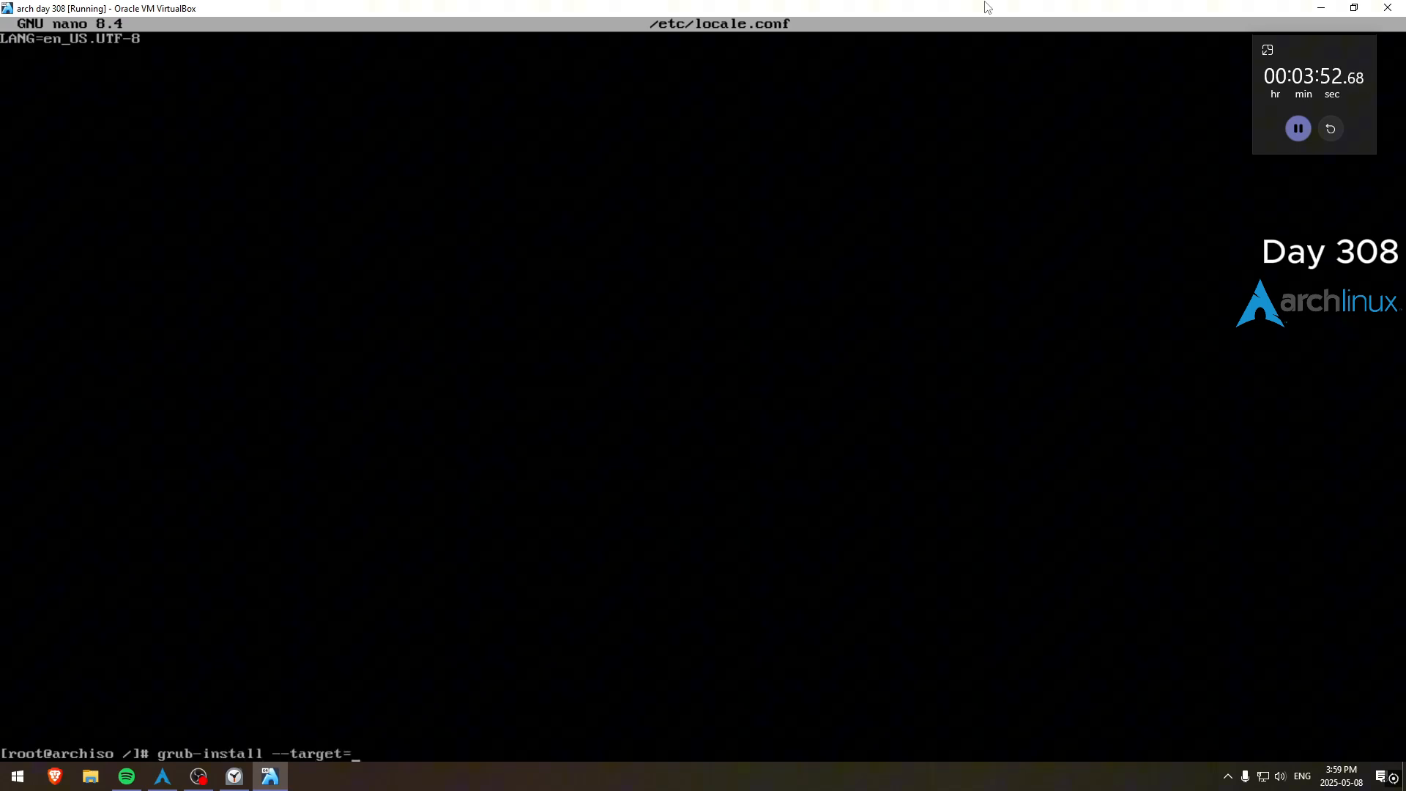
text(x8)
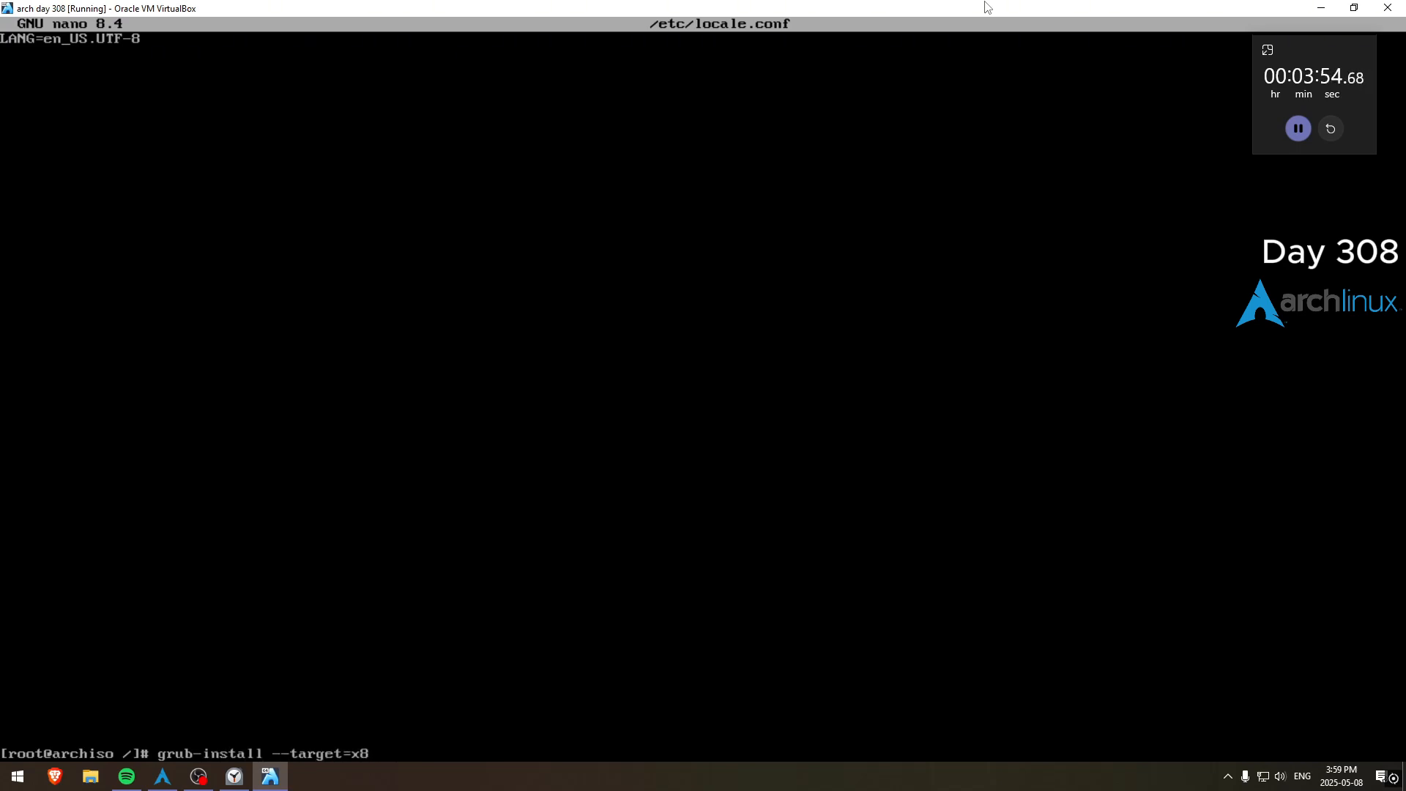
text(6_64-e)
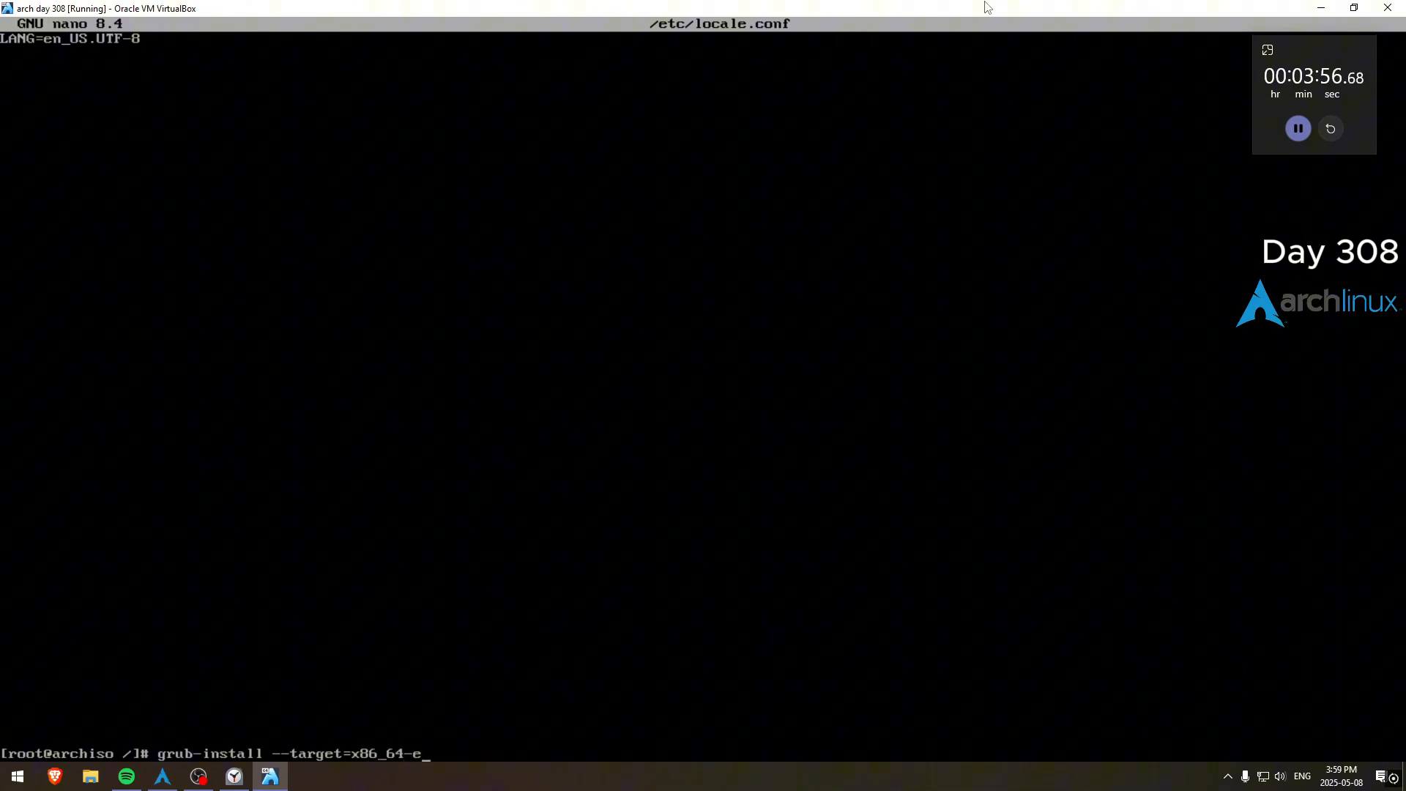
text(fi --efi-)
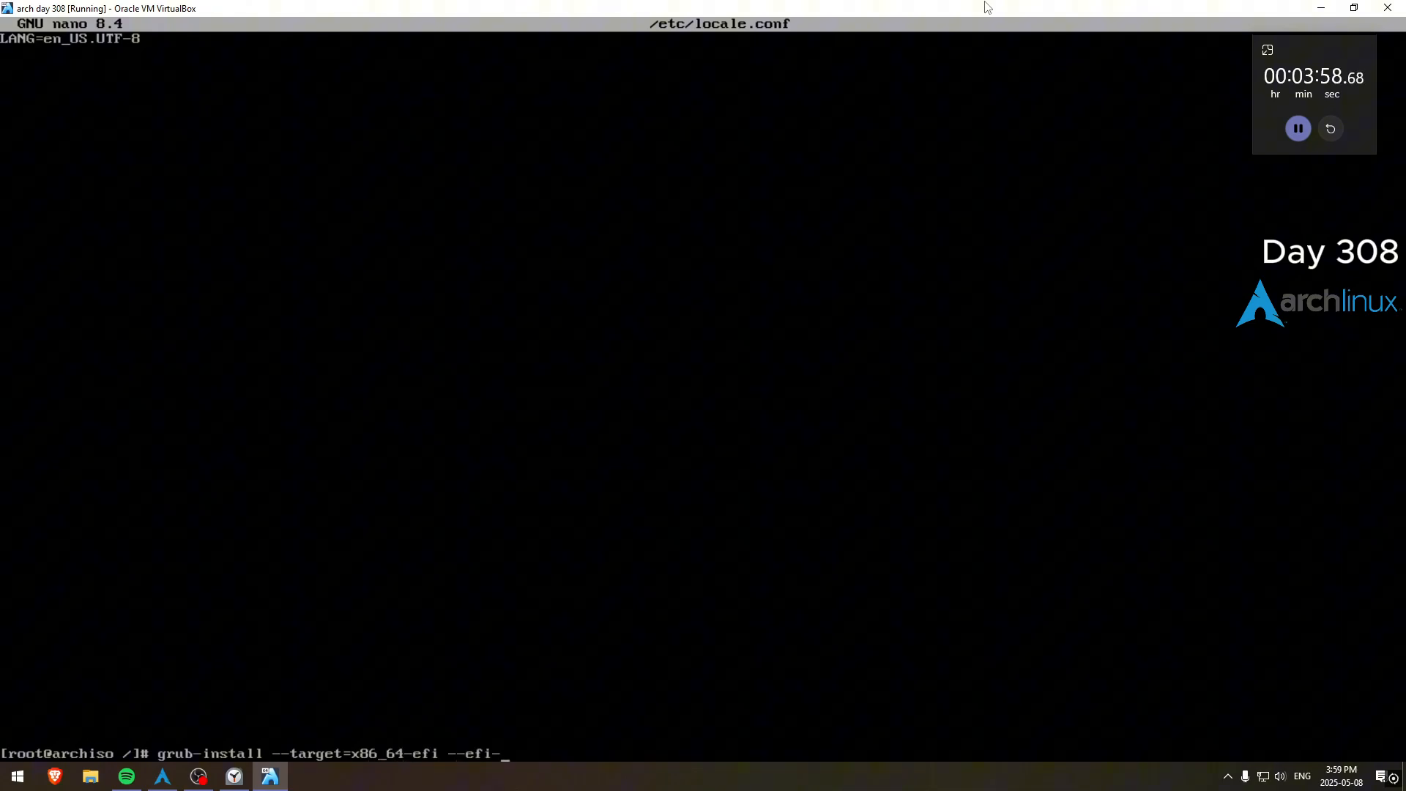
text(directory=/boot)
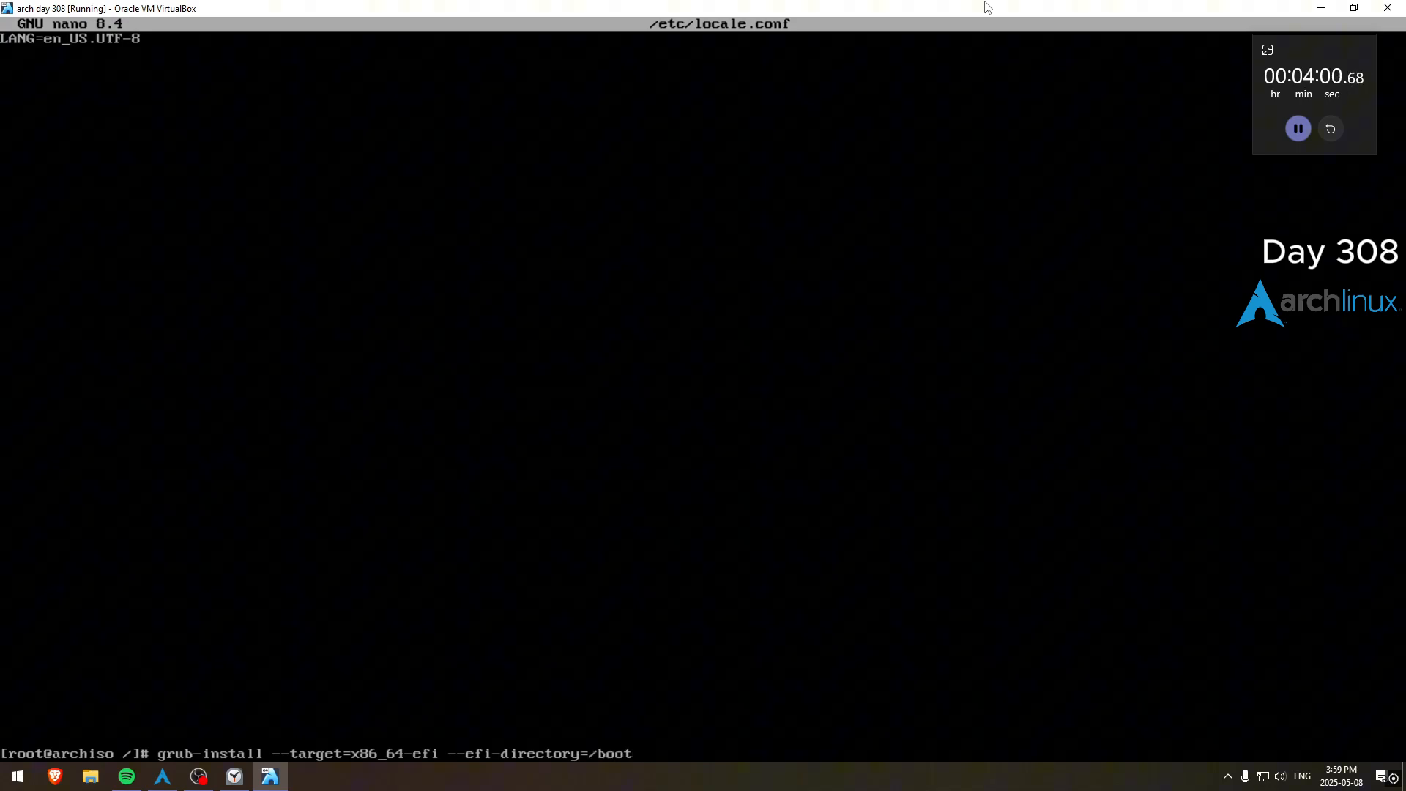
text(--bootloader-id=GR)
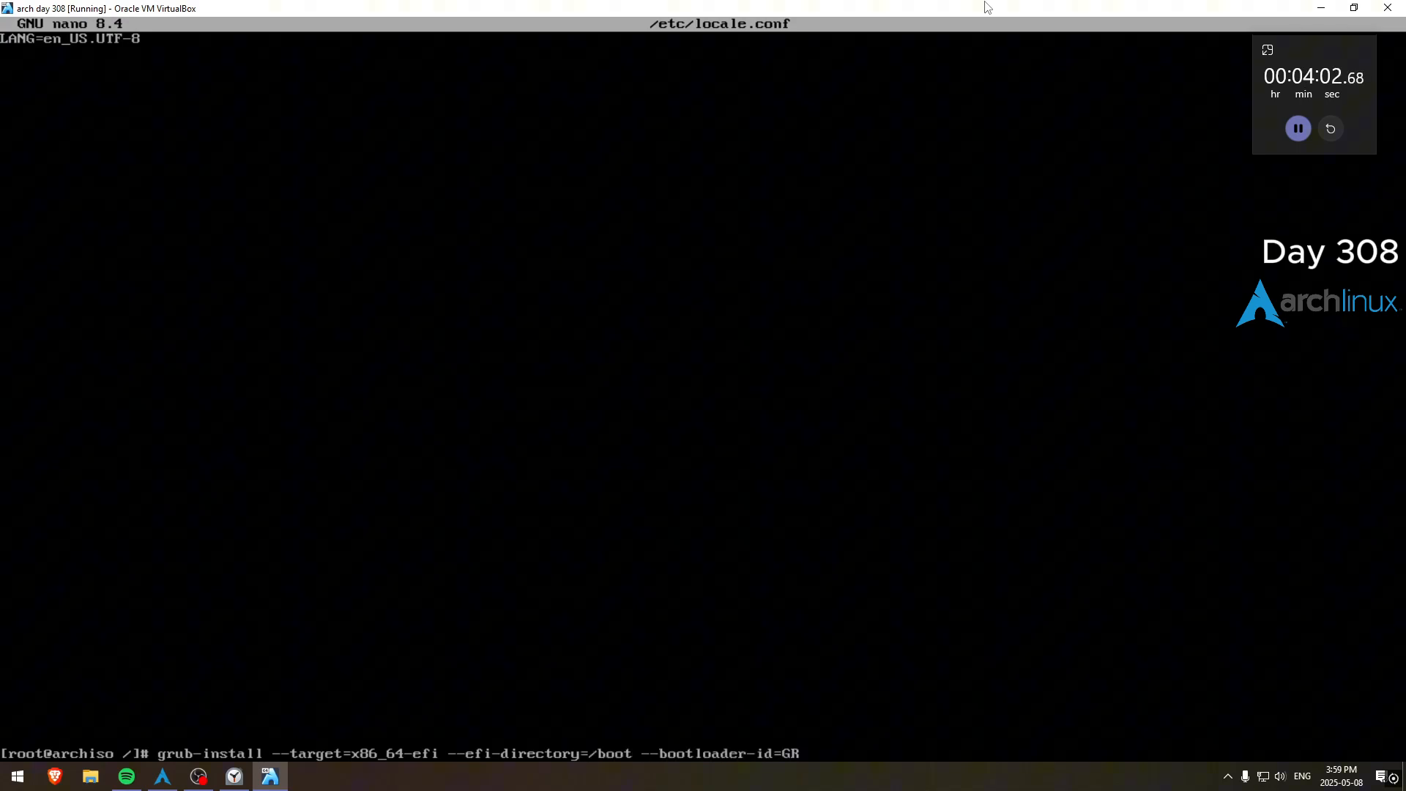
key(Return)
text(systemc)
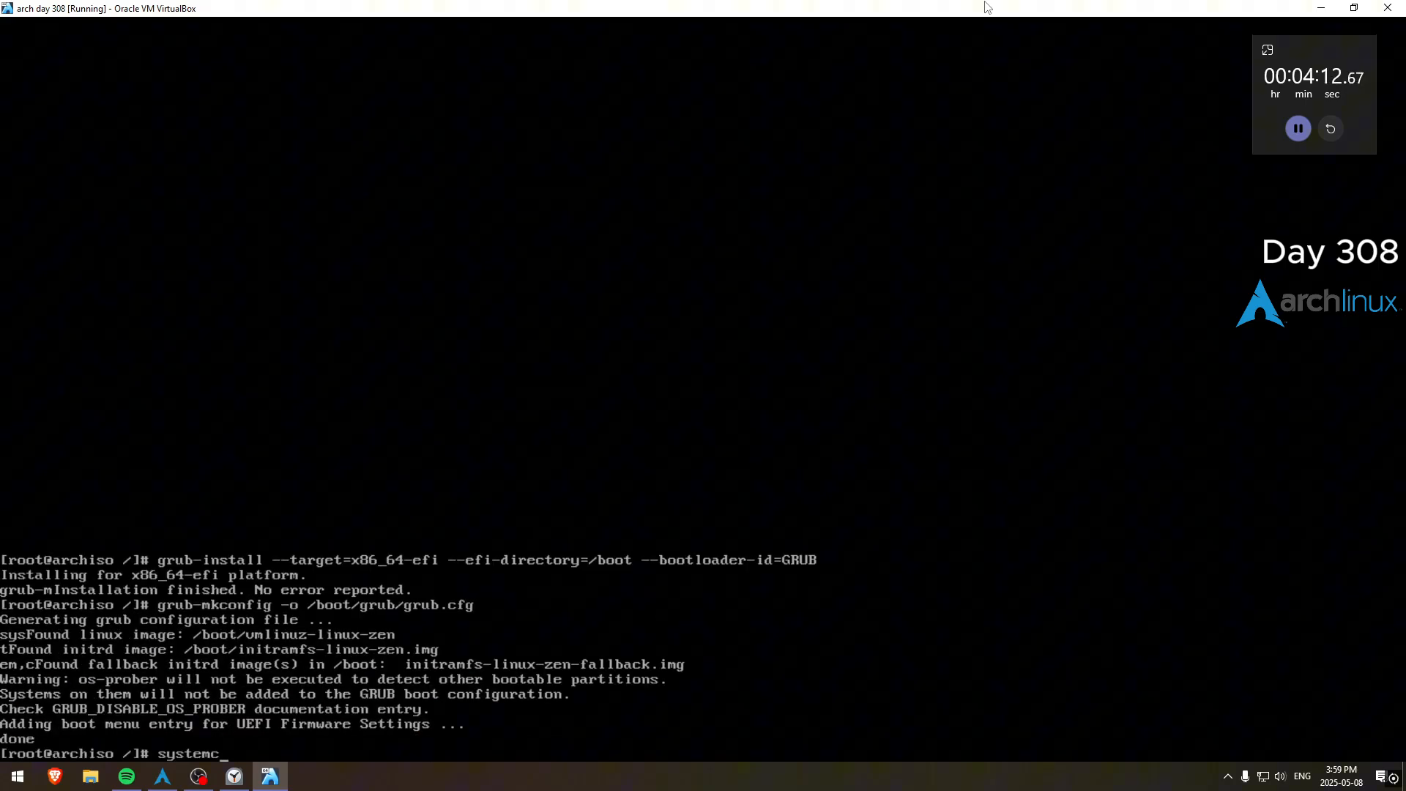
Step: Enable the NetworkManager service to start at boot
text(tl enab)
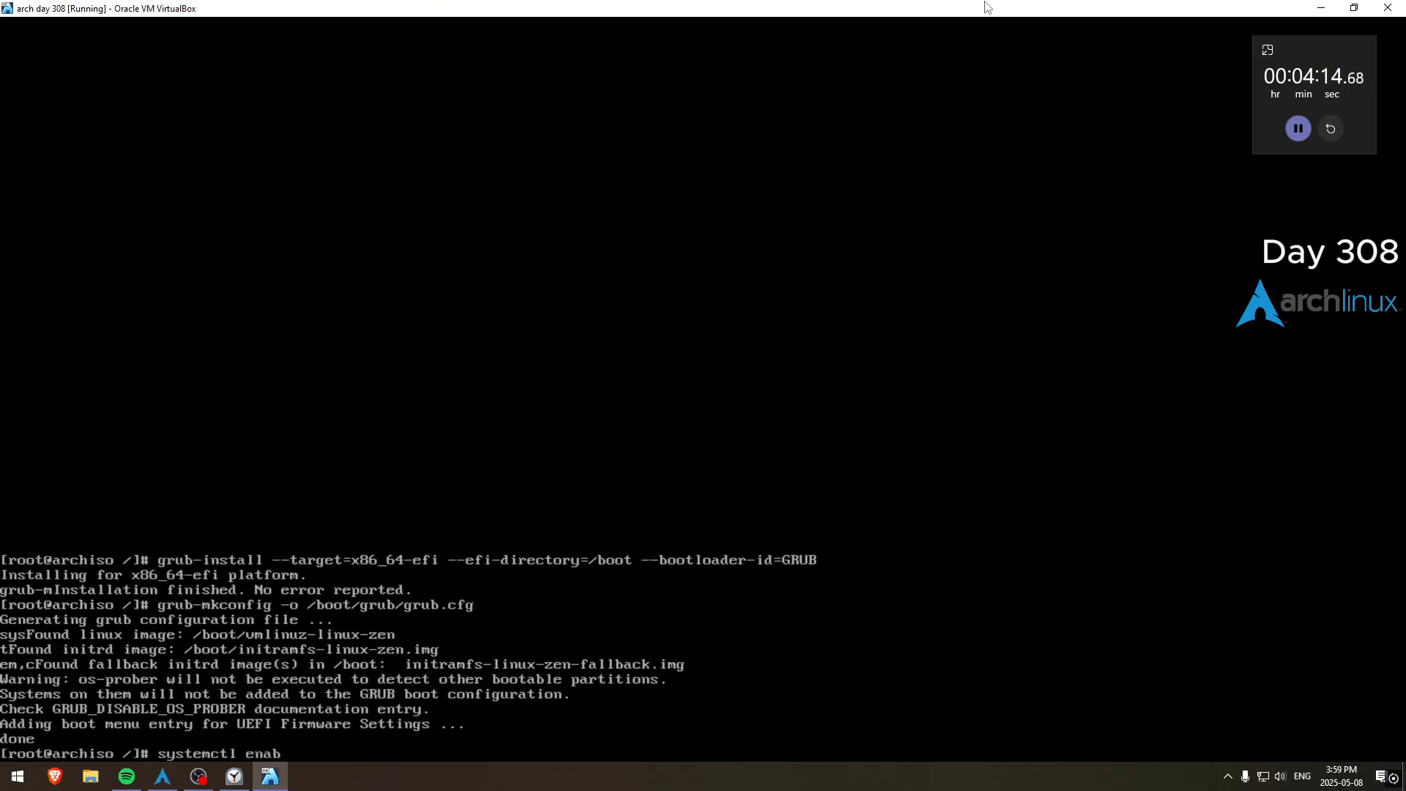
text(le NetworkManager)
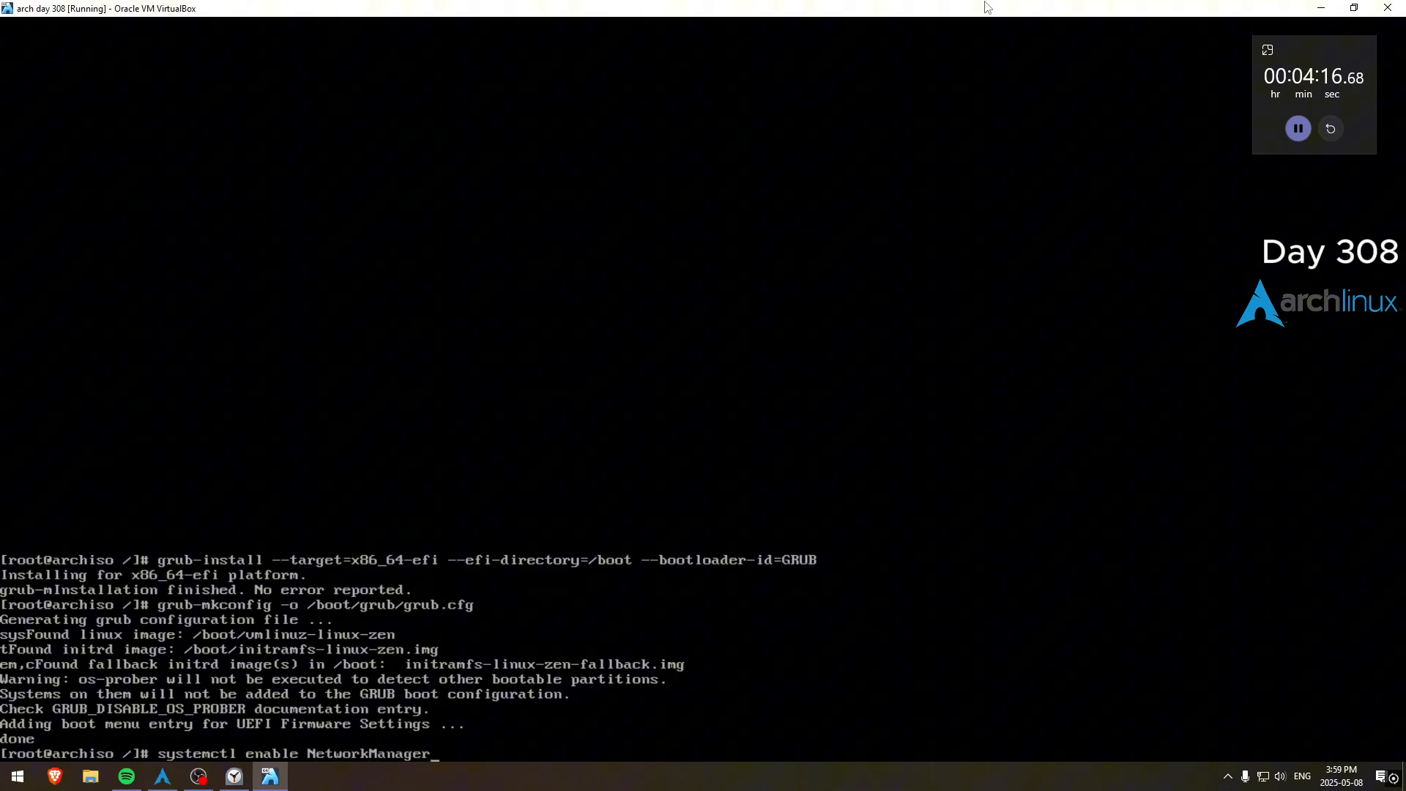
key(Return)
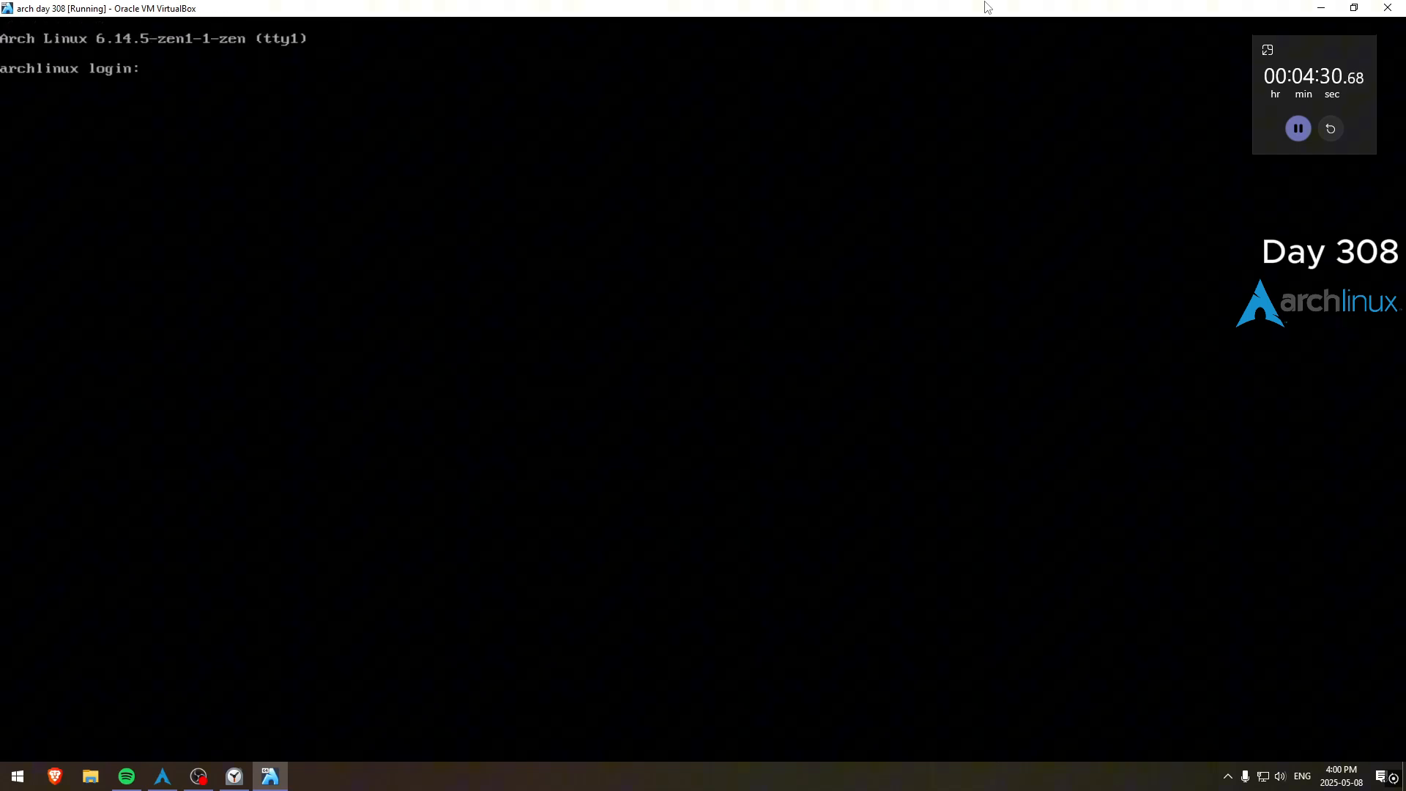
Step: Log in as root and run screenfetch to show system information
text(root)
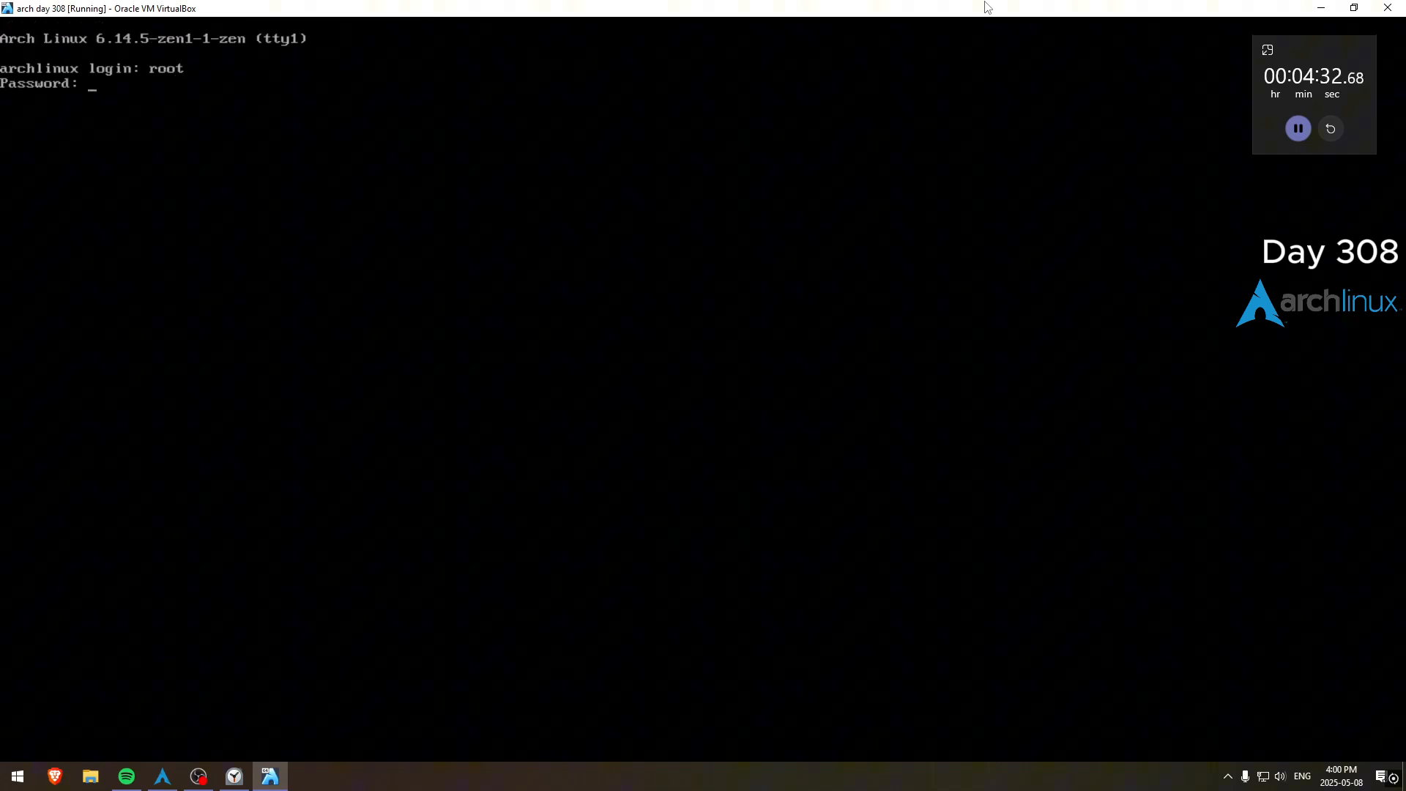
text(screenfetc)
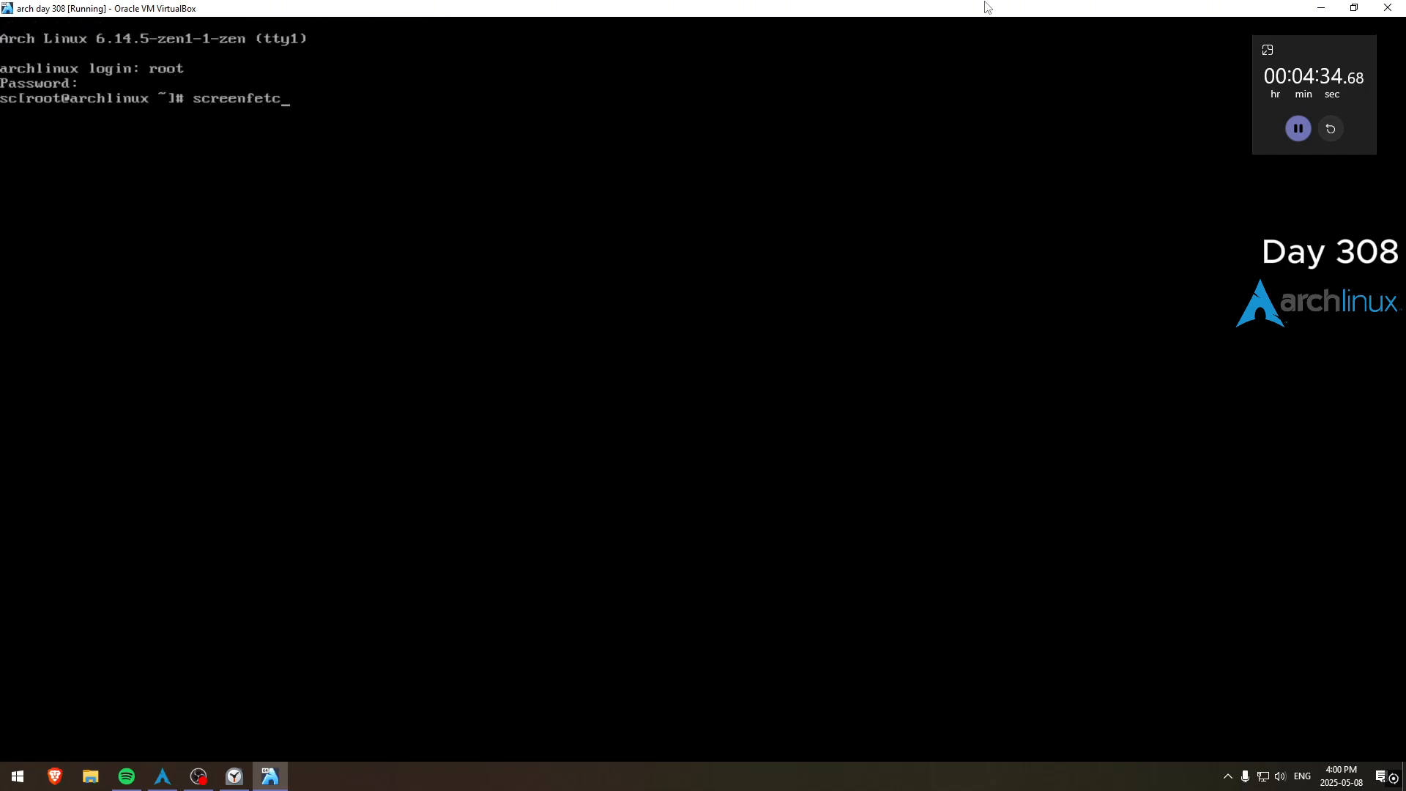
key(Backspace)
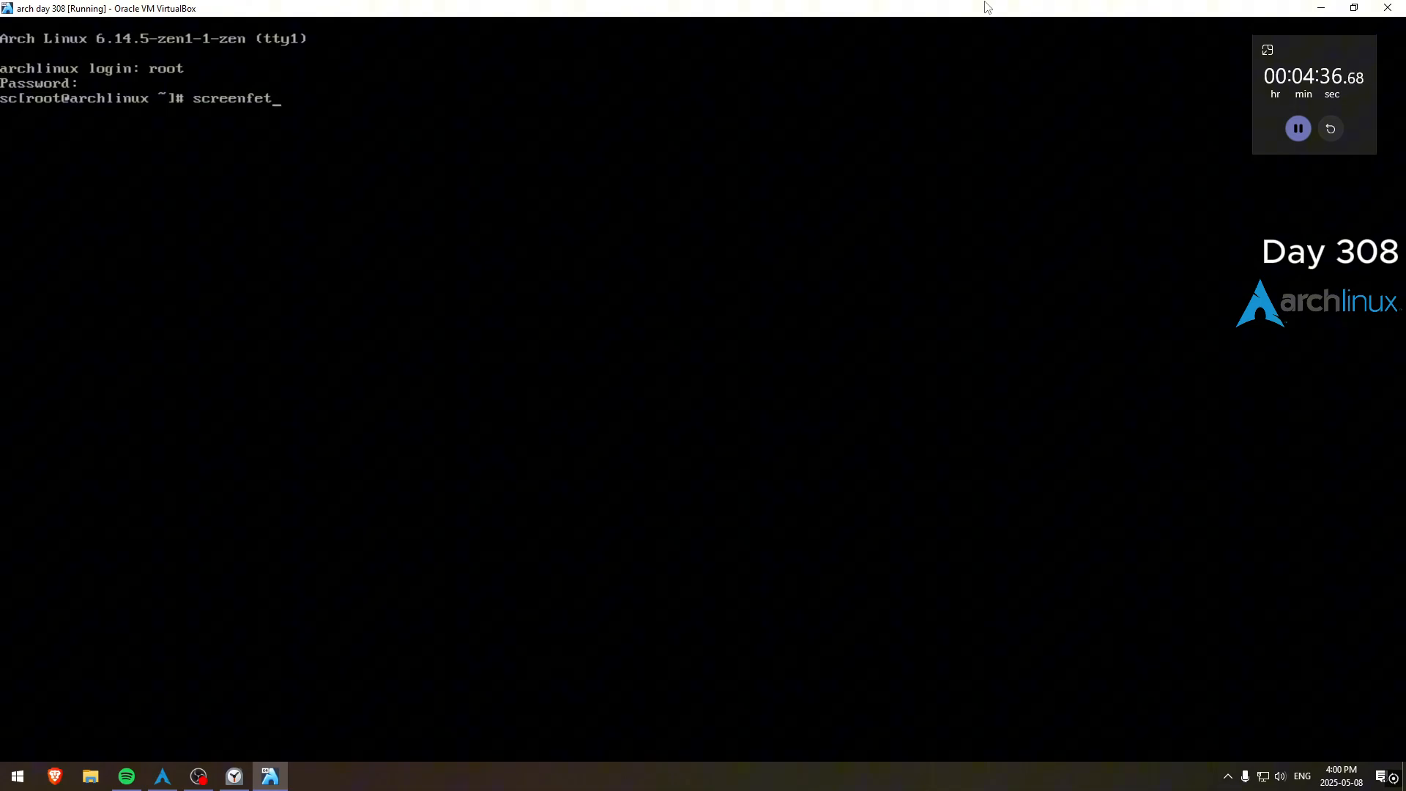
key(Return)
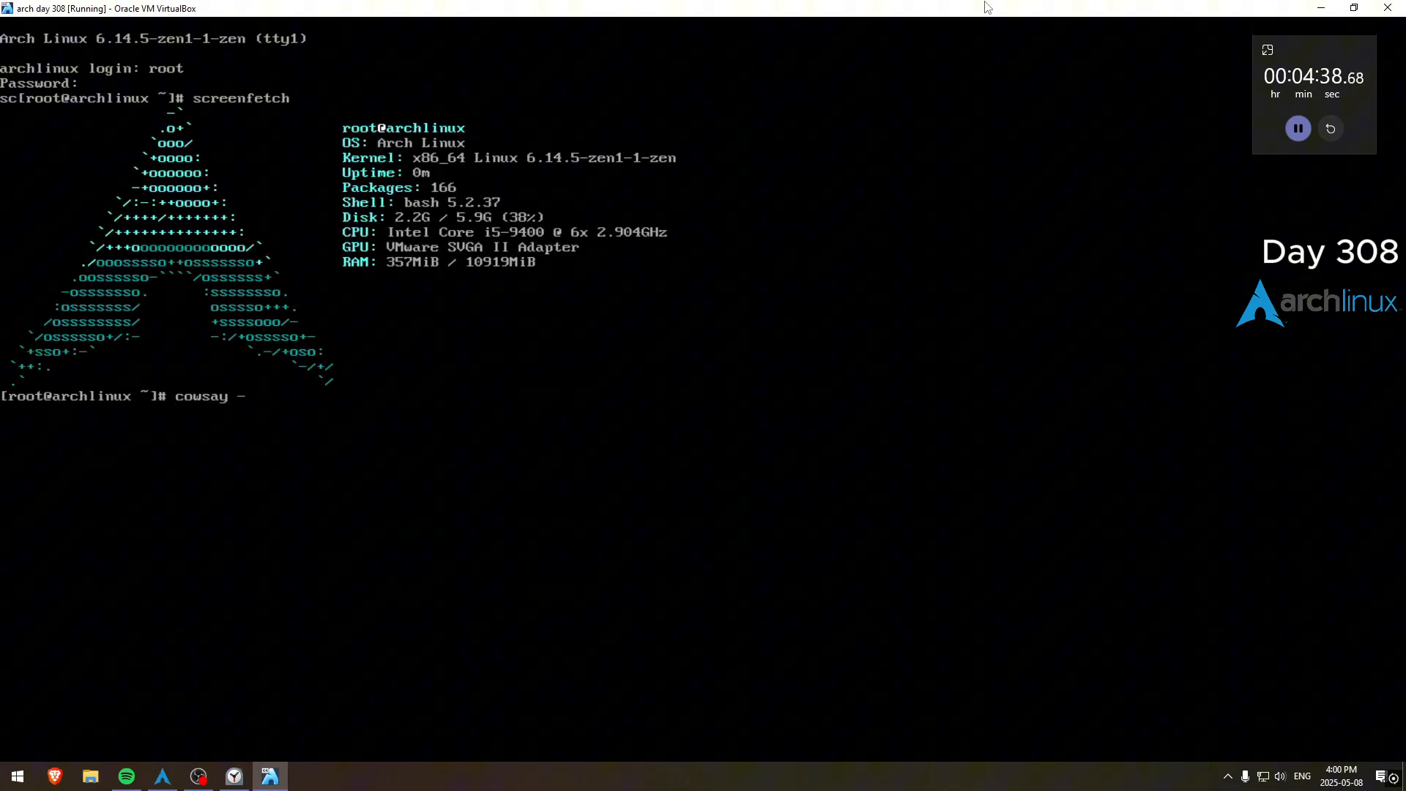
Step: Show a lolcat-colored dragon saying 'Day 308!' and ping 1.1.1.1 successfully
text(f dragon Dau)
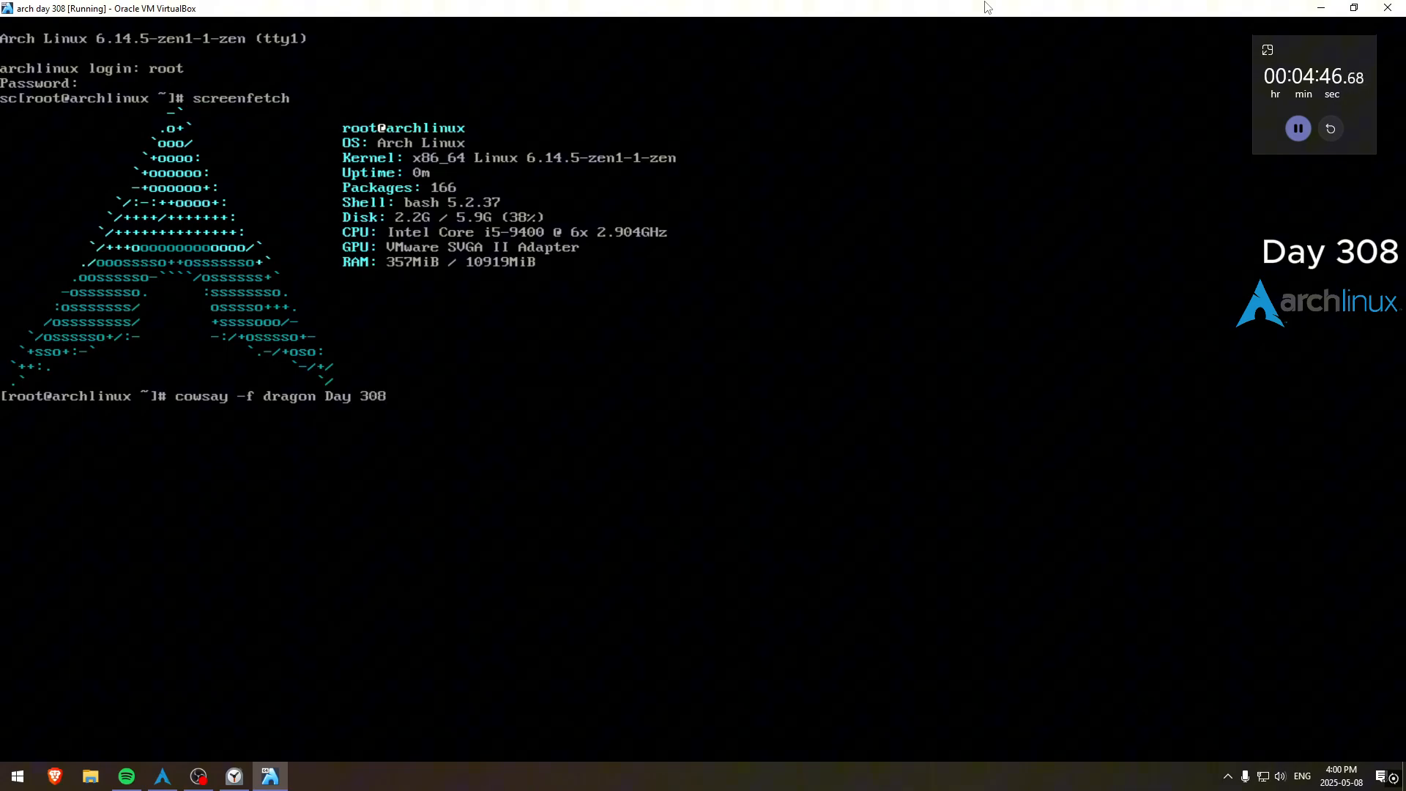
text(! | lolca)
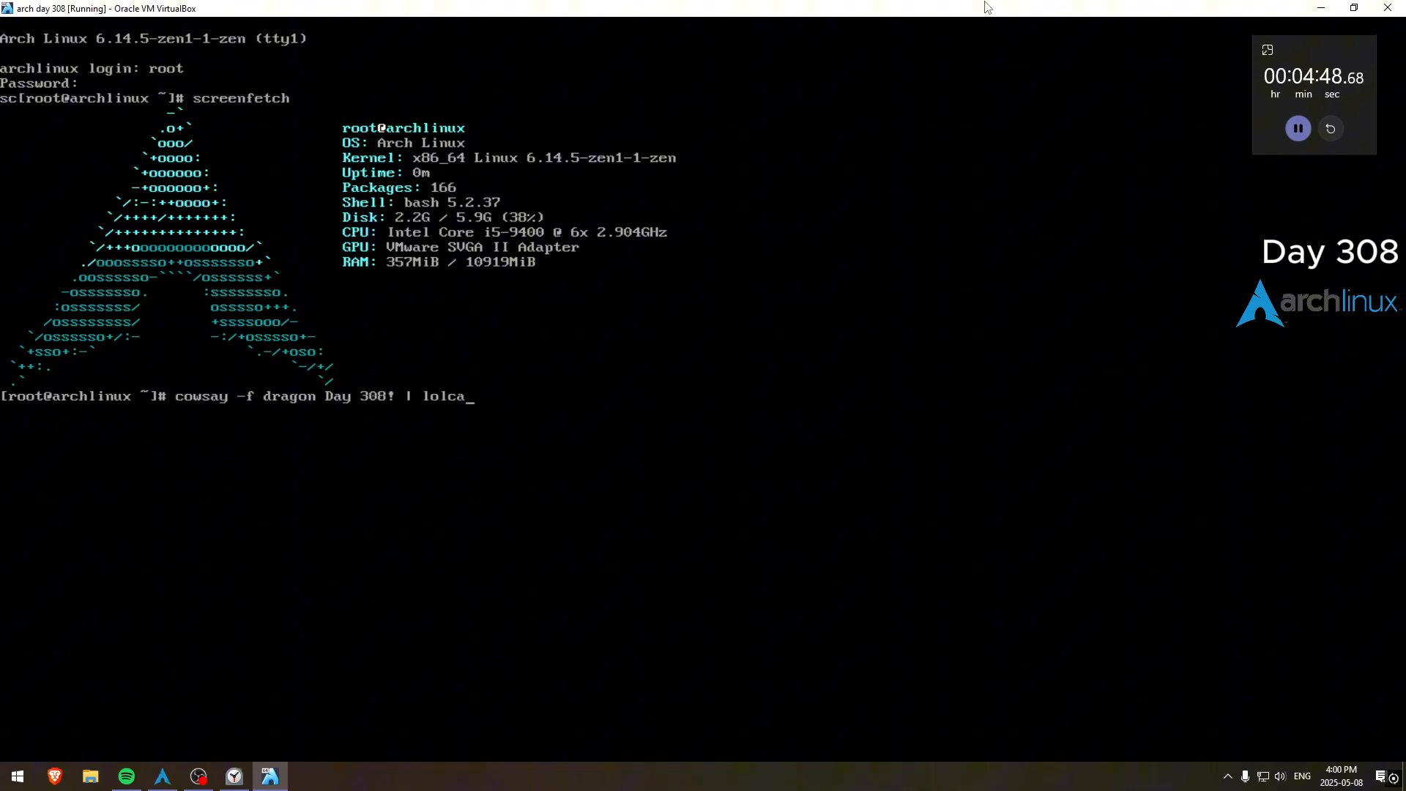
key(Return)
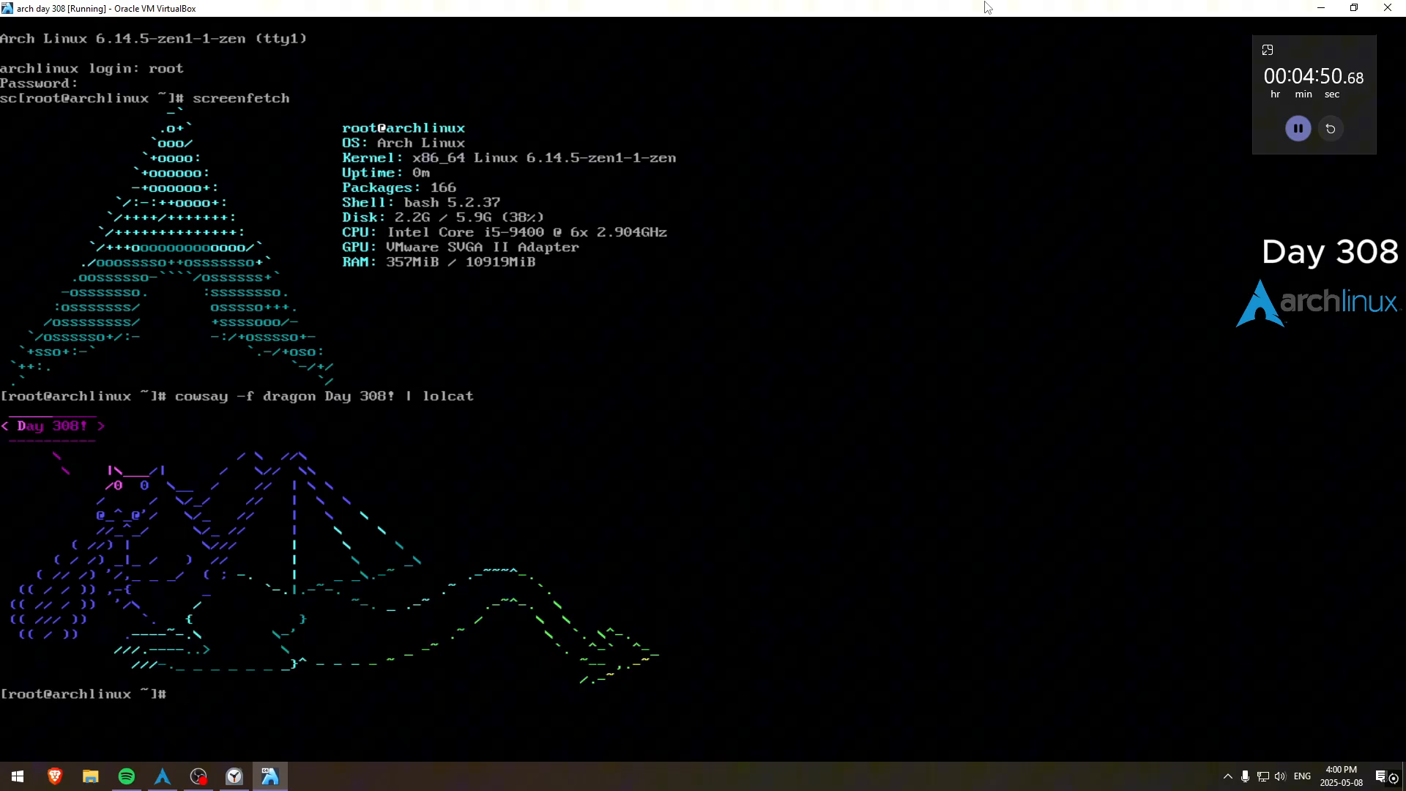
text(ping 1.1.1.1)
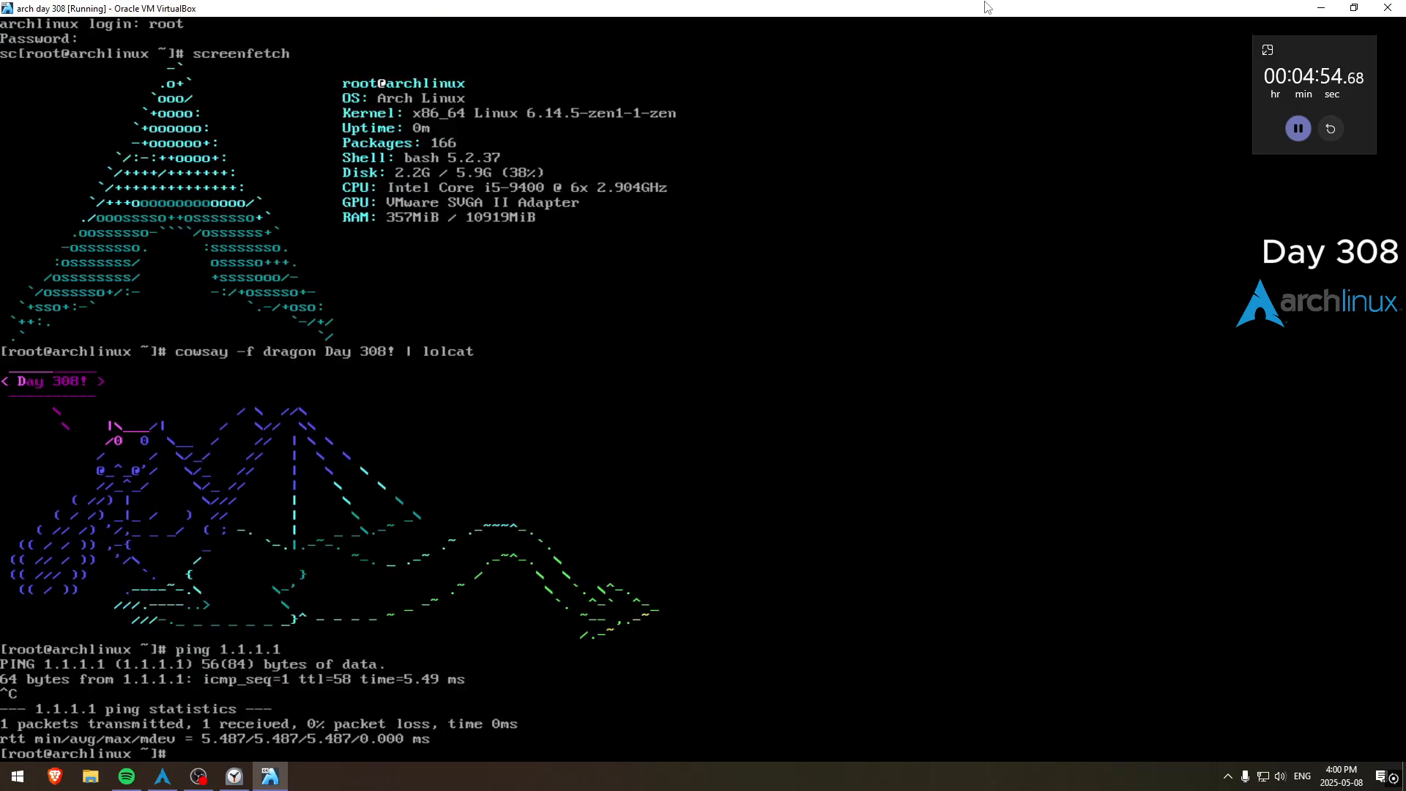
text(shutdown no)
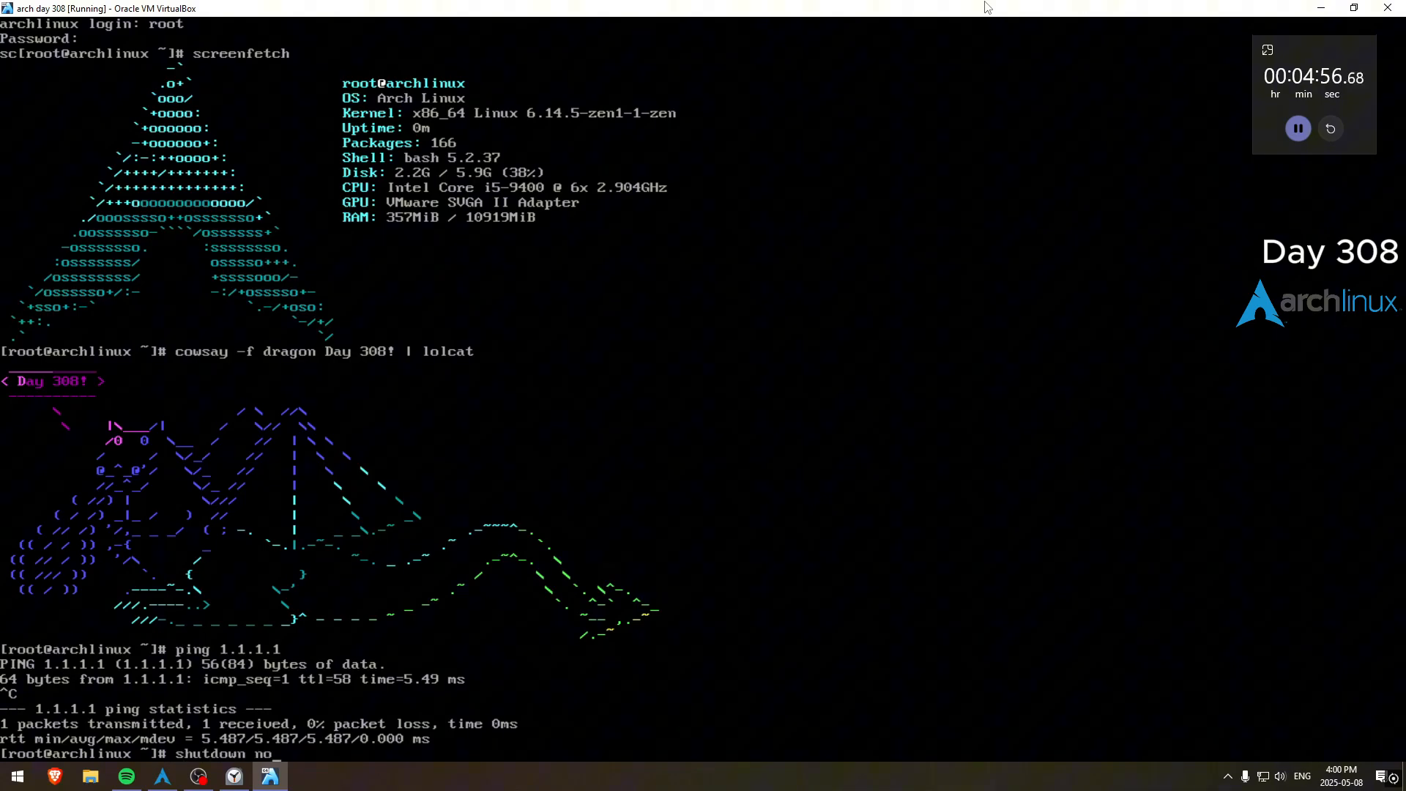